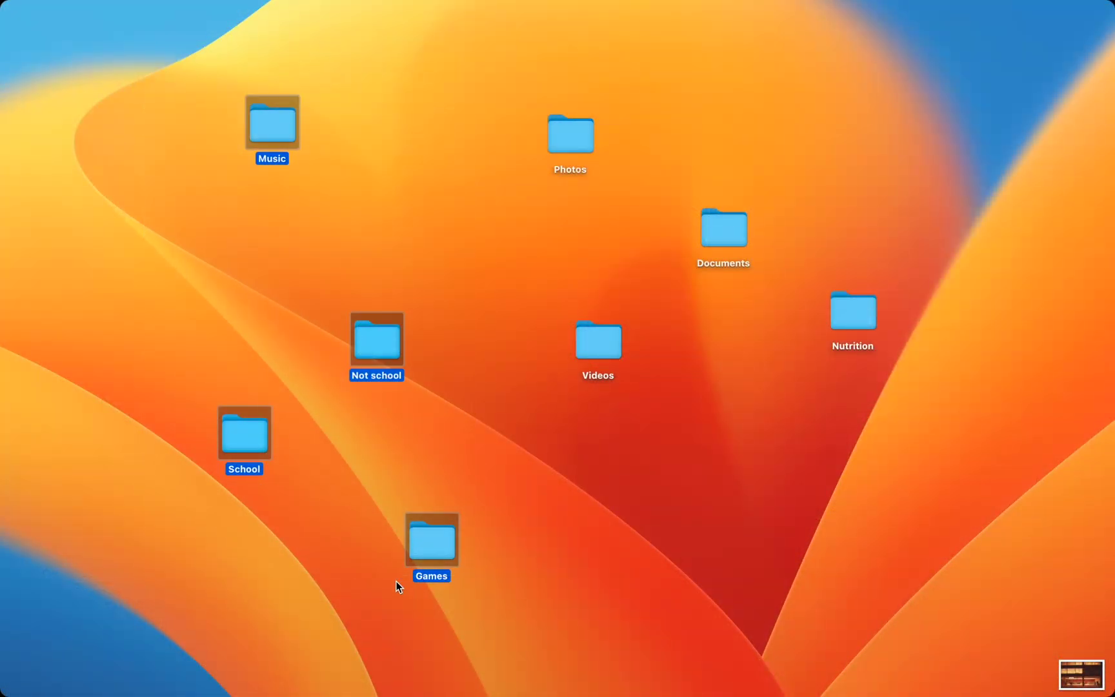
Open School, then HLSC 3800U, in Finder to view its picture-icon subfolders.
left_click(582, 445)
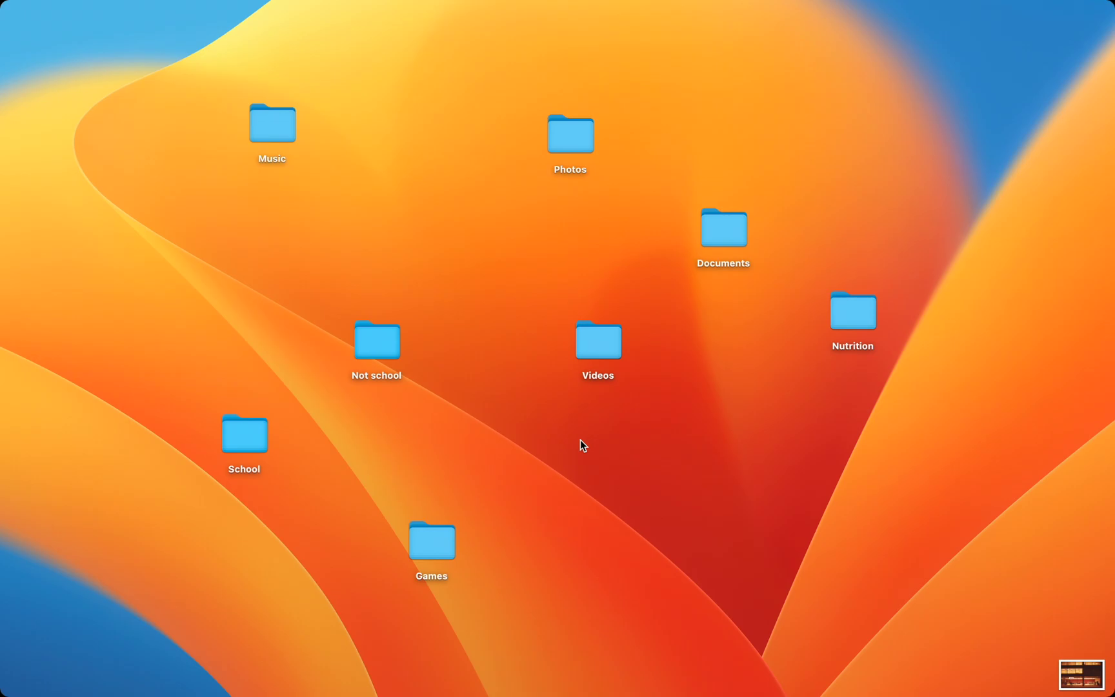
double_click(244, 433)
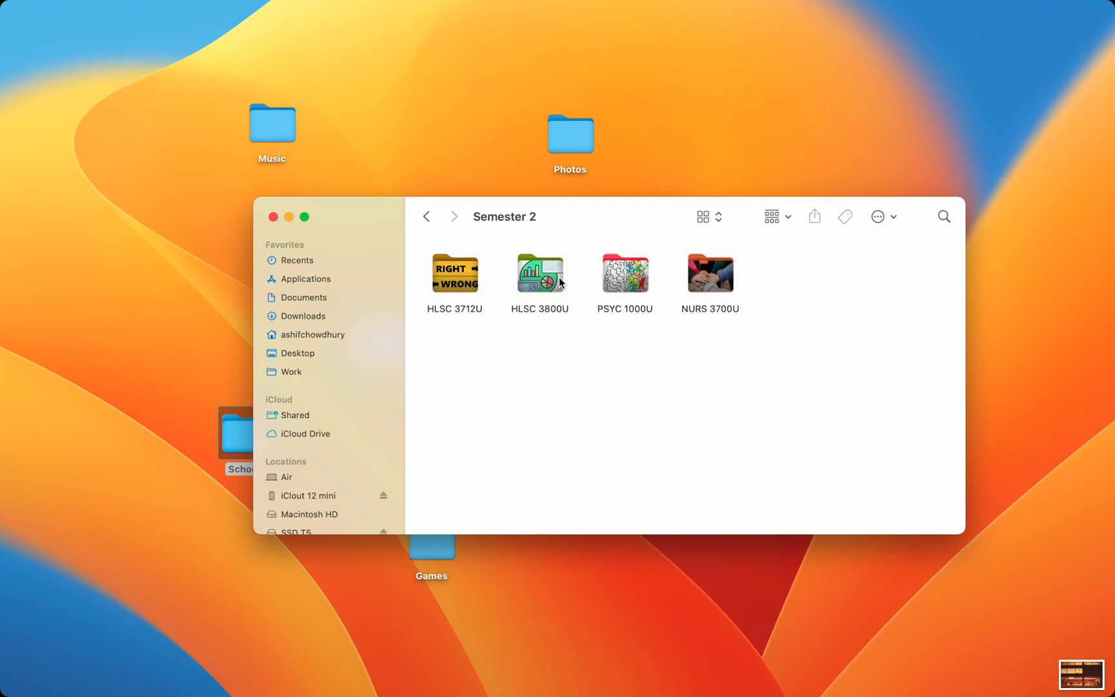
double_click(539, 273)
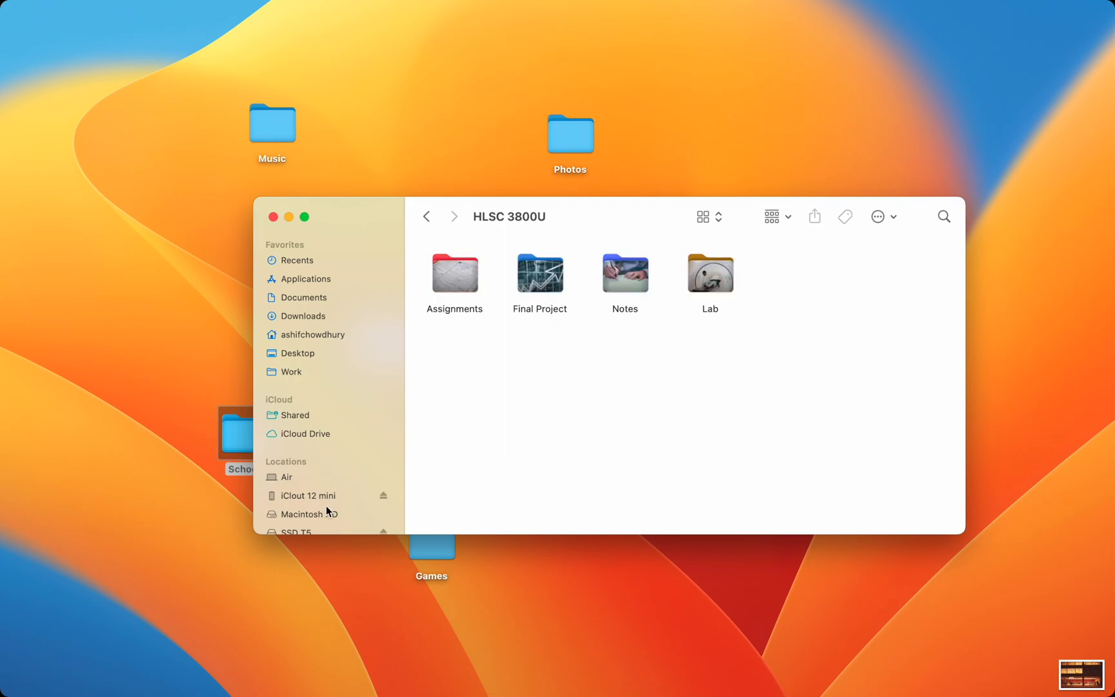
left_click(291, 363)
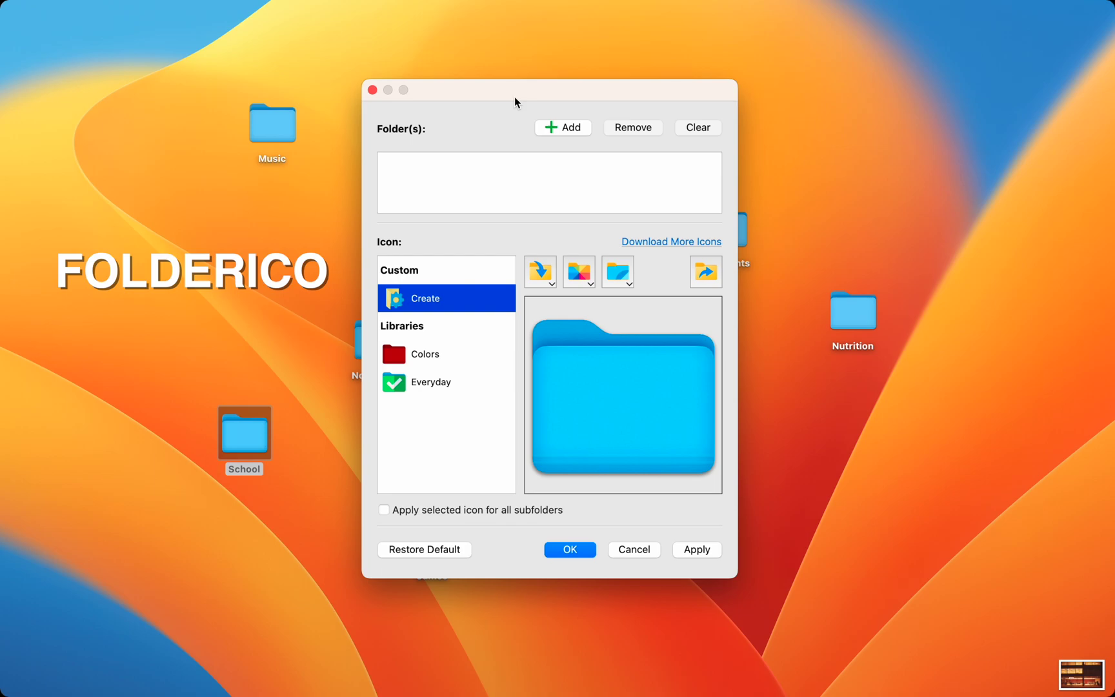
mouse_move(472, 419)
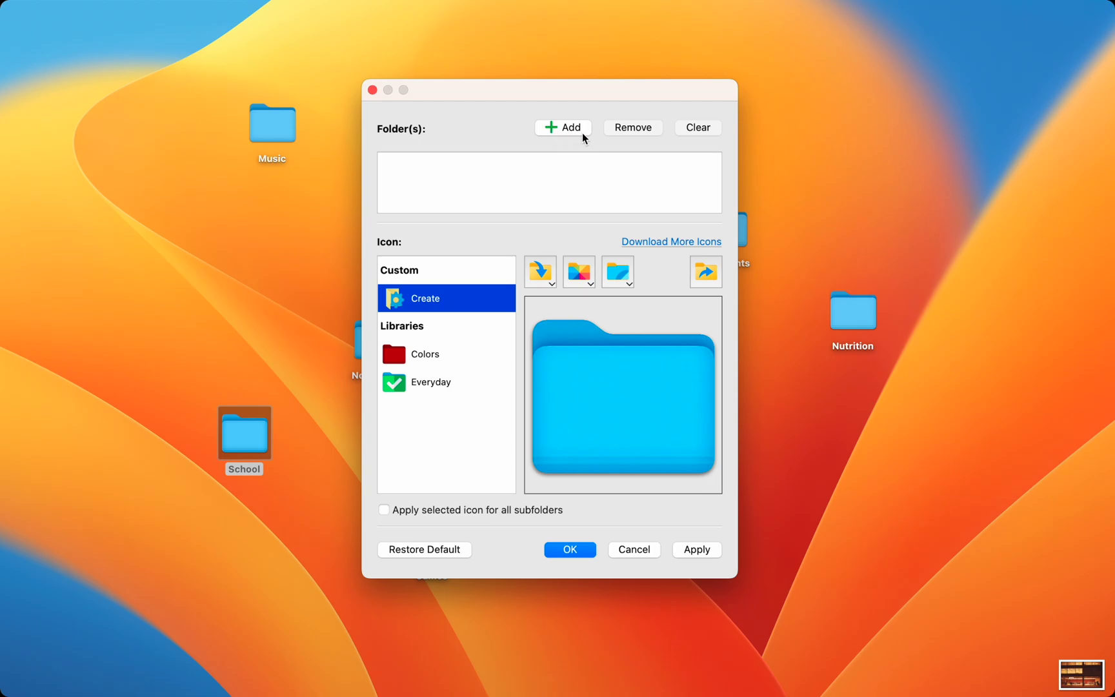
Put the School and Not school desktop folders into Folderico's Folder(s) list.
left_click(563, 127)
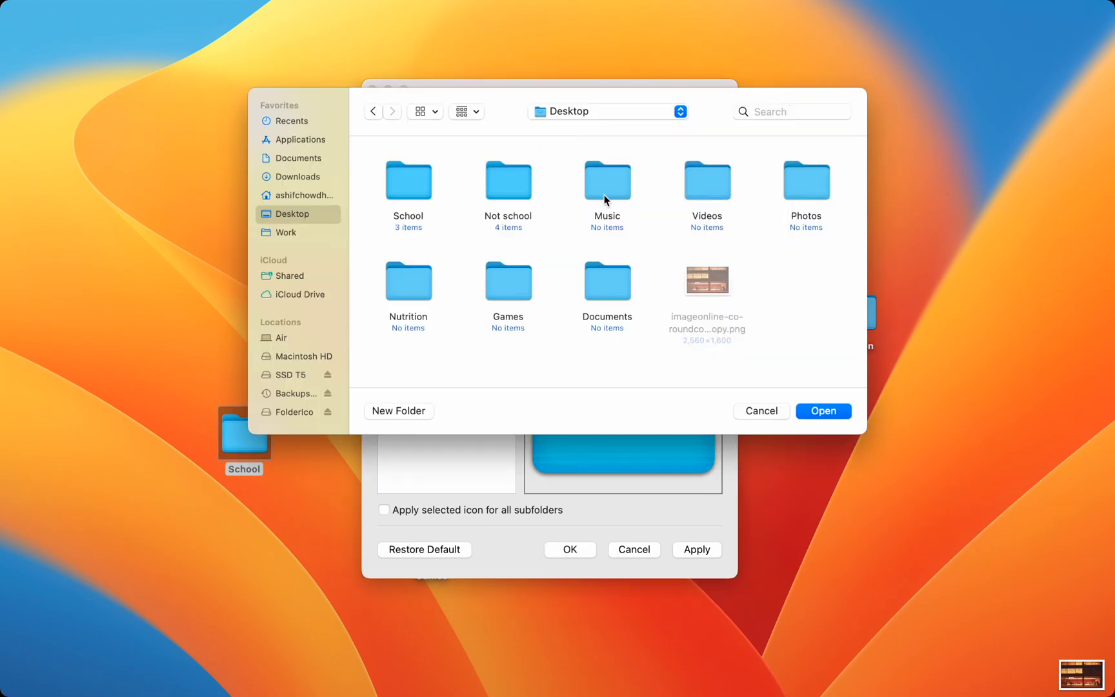
left_click(759, 410)
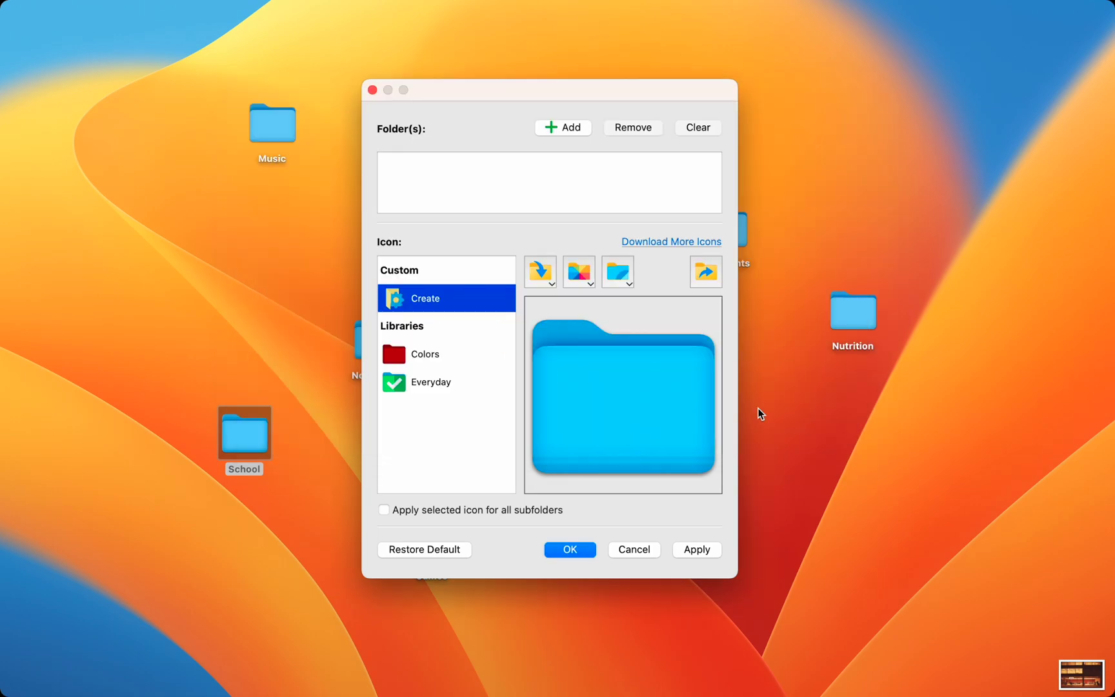
mouse_move(691, 94)
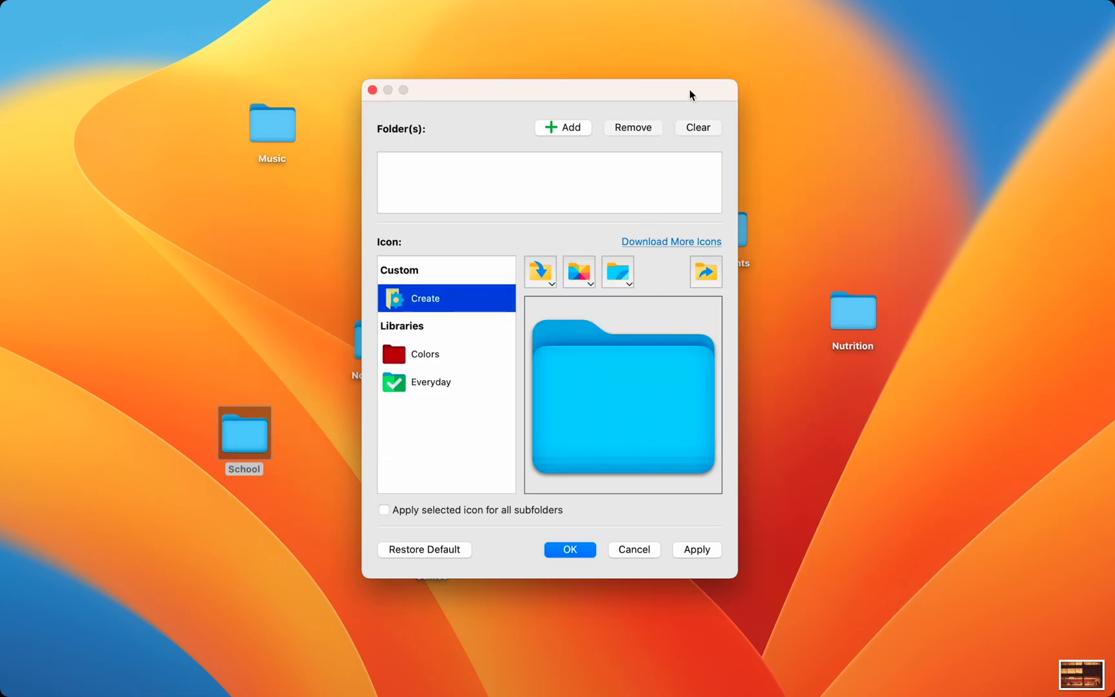
mouse_move(522, 94)
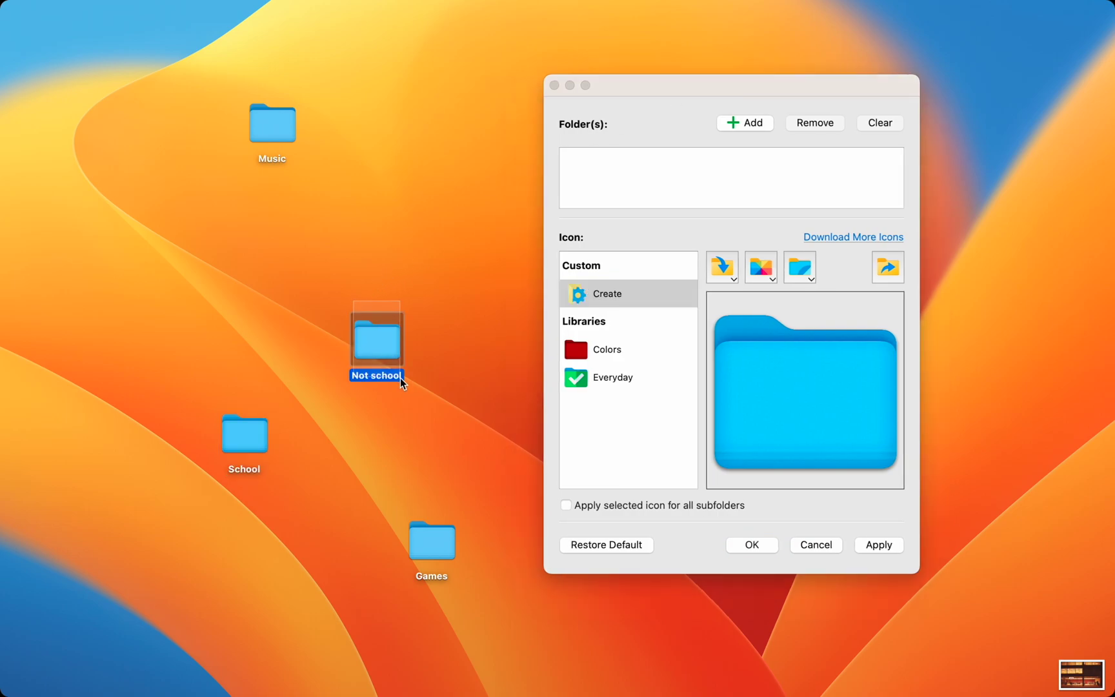
left_click(243, 432)
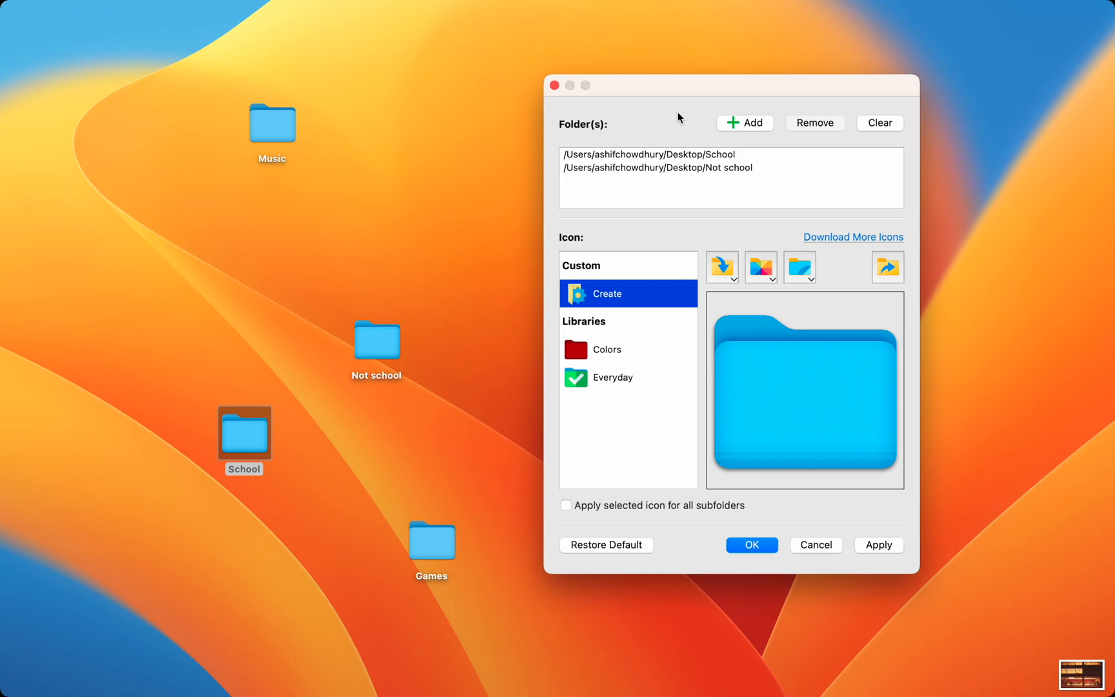
mouse_move(604, 308)
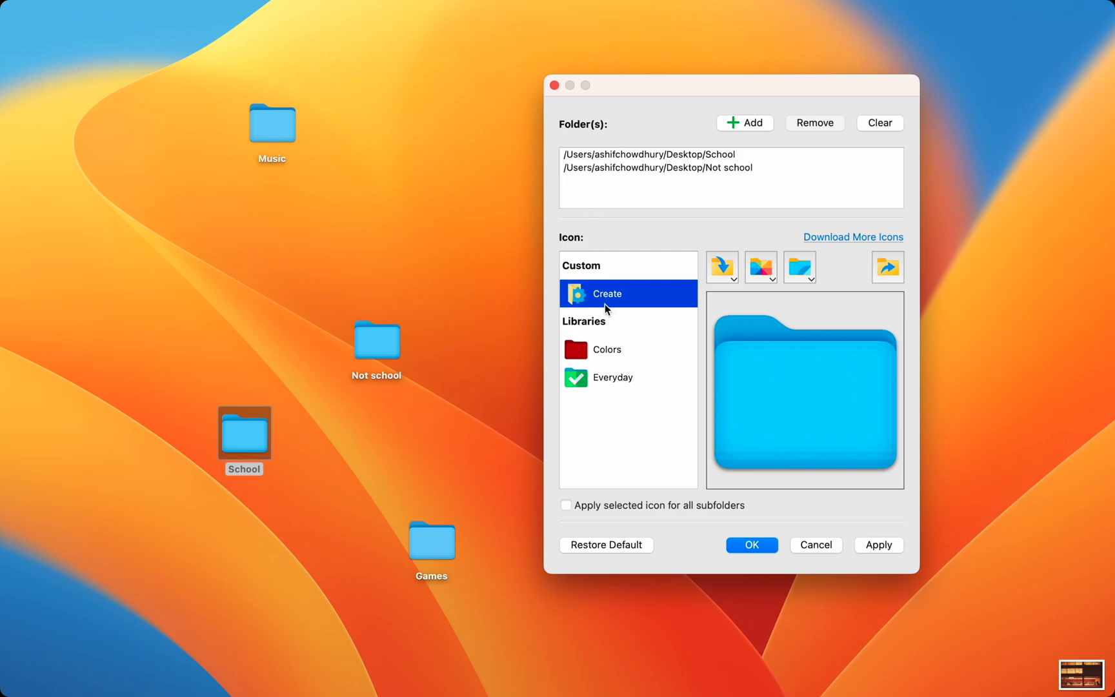
mouse_move(606, 310)
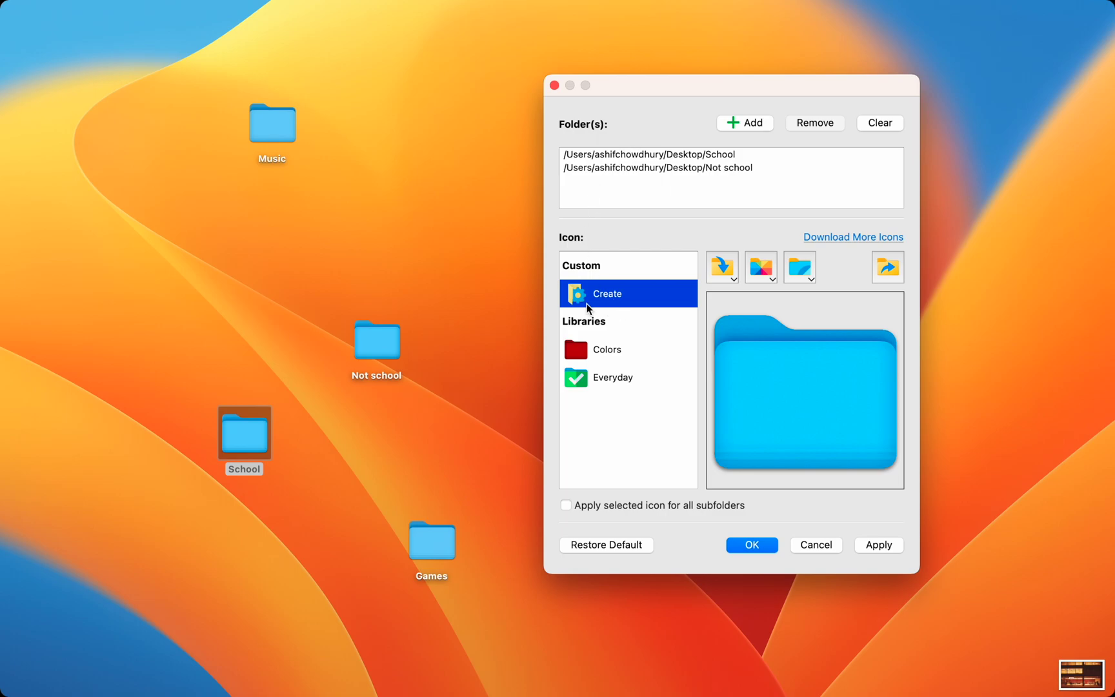
mouse_move(555, 416)
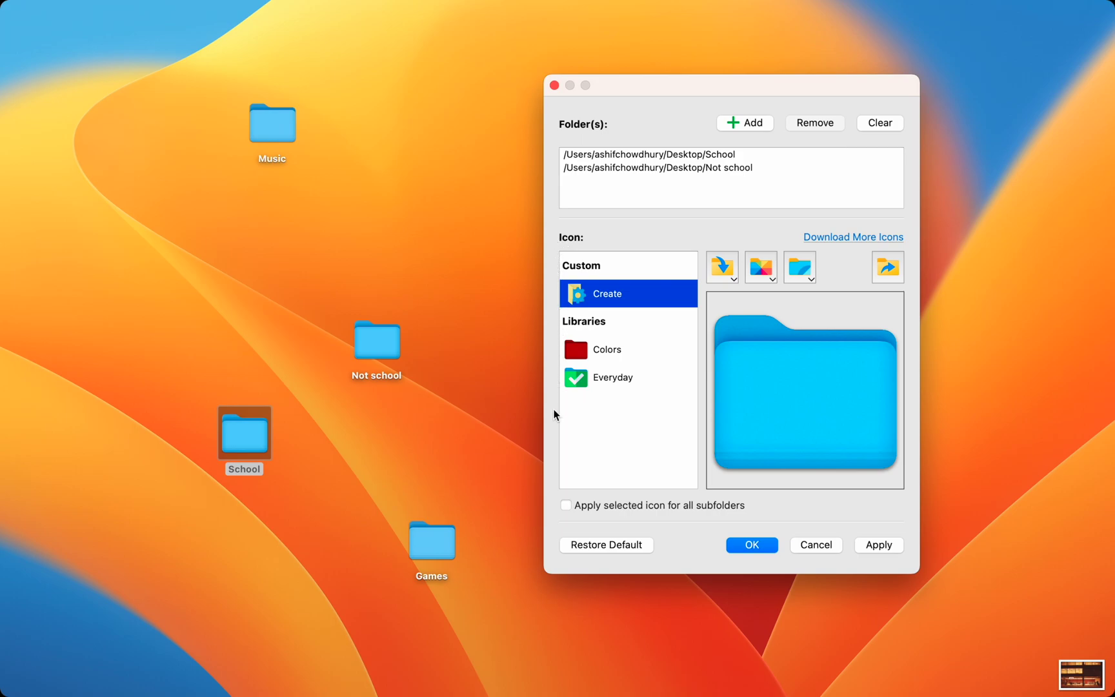
mouse_move(678, 295)
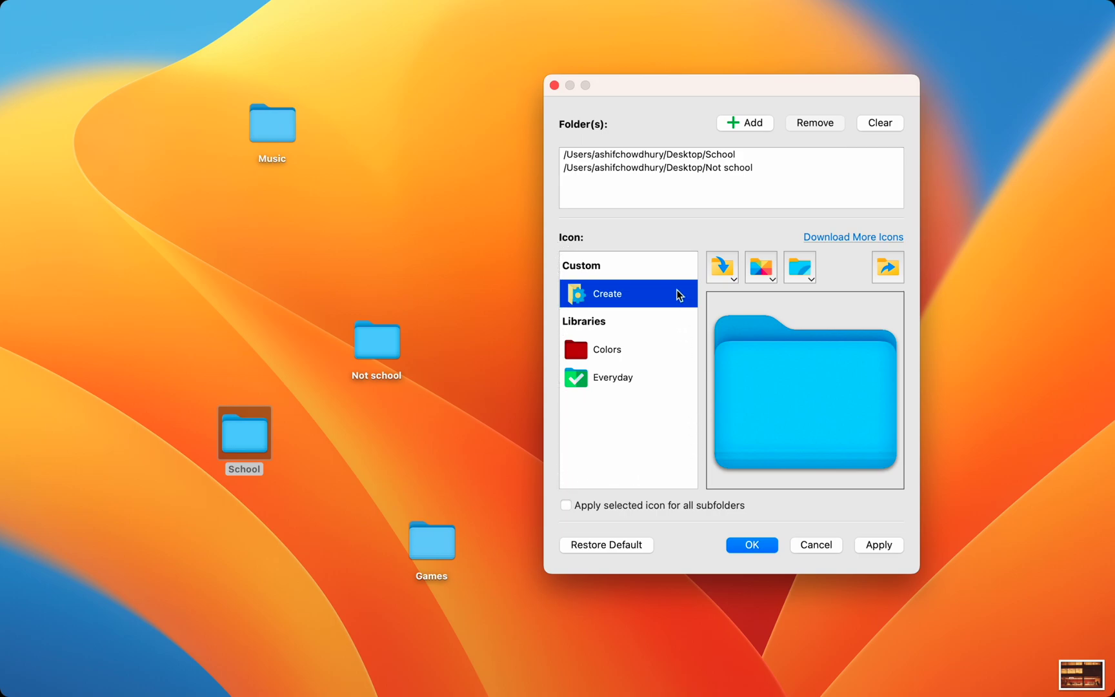
Browse the Colors and Everyday libraries, then import an image as a new Everyday icon.
left_click(606, 349)
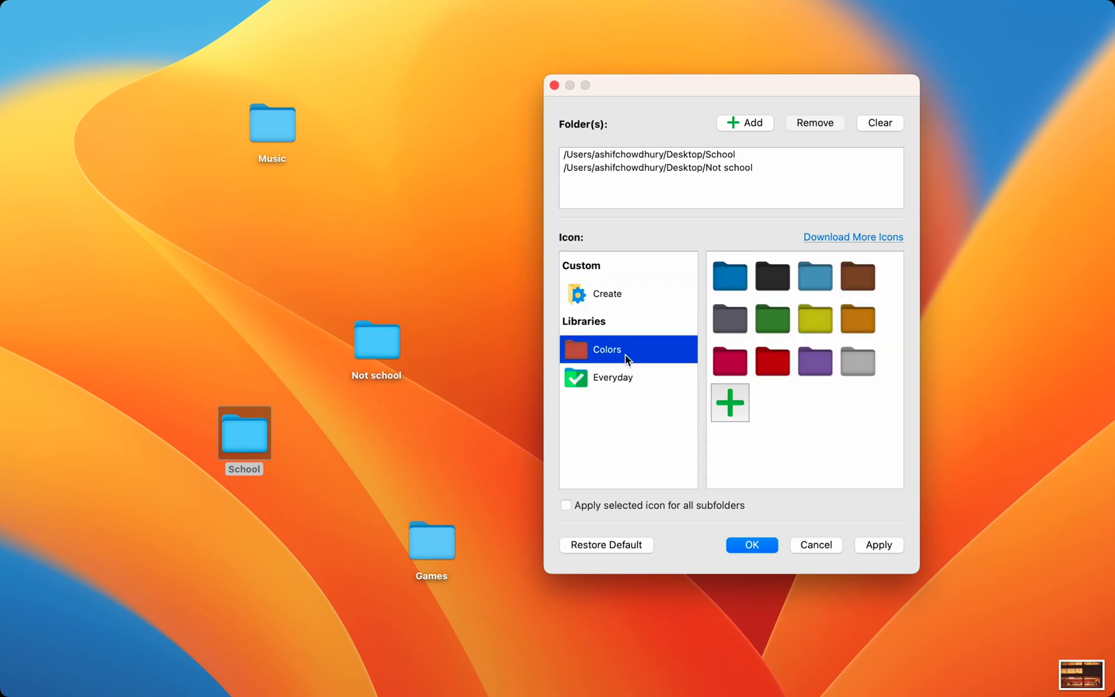
mouse_move(618, 383)
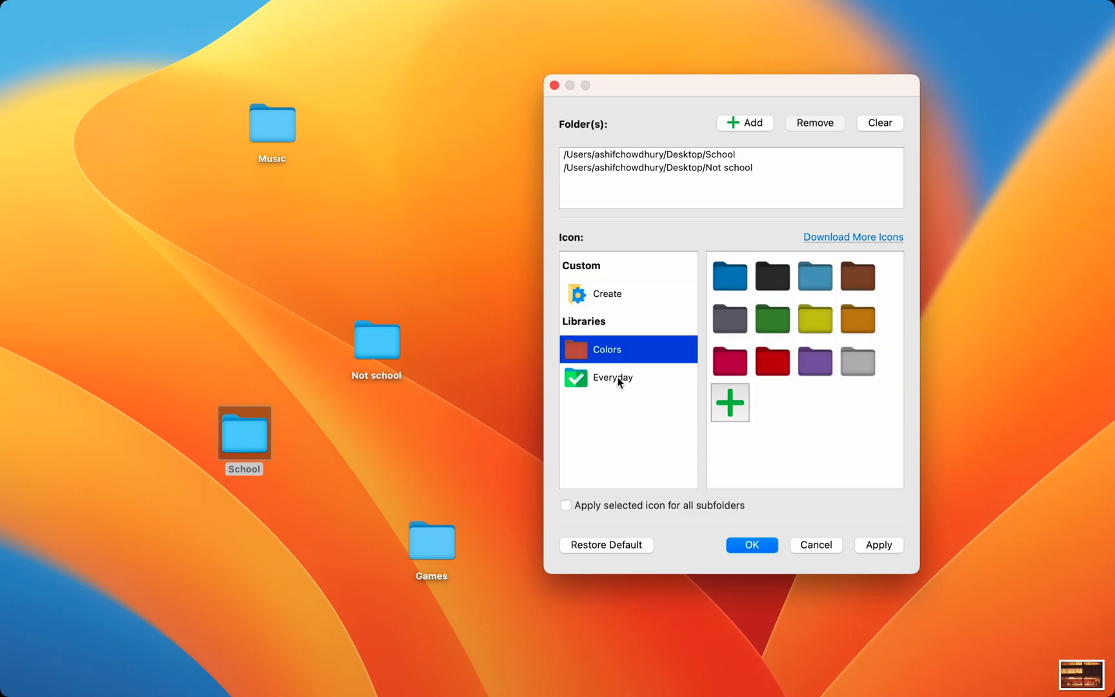
left_click(615, 377)
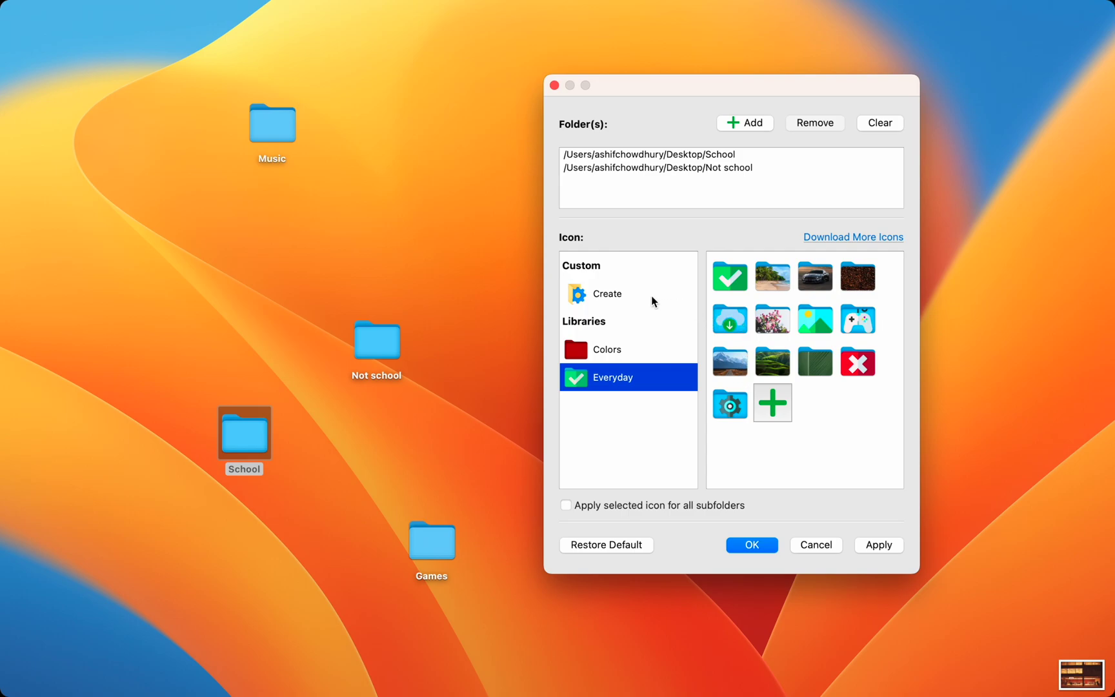
left_click(608, 294)
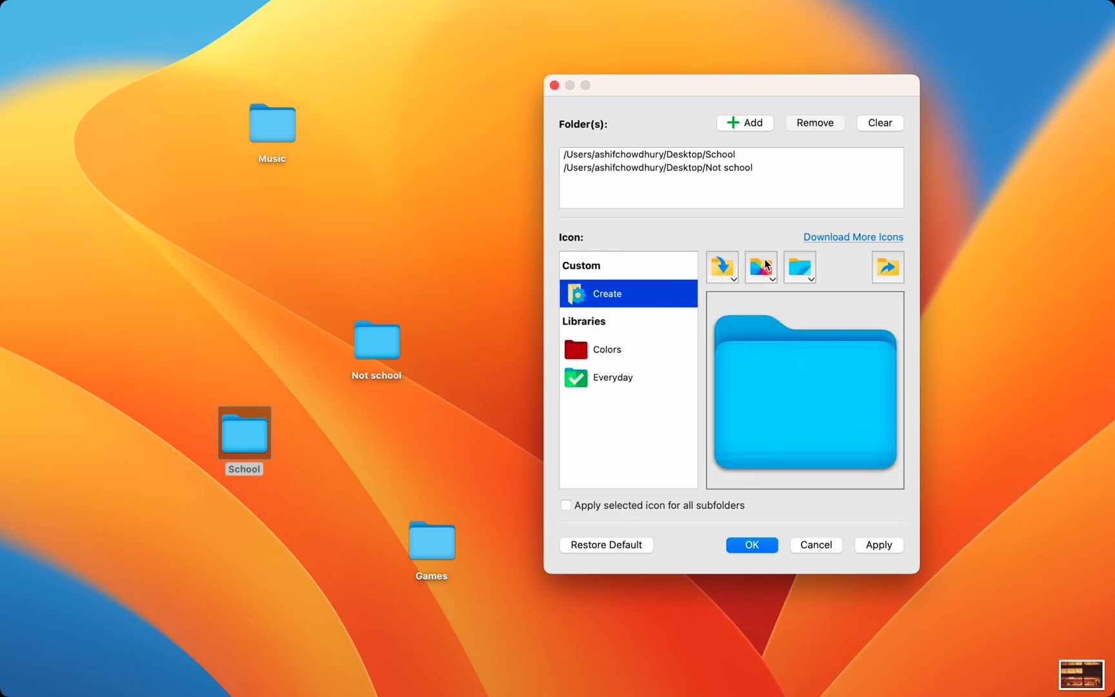
mouse_move(649, 365)
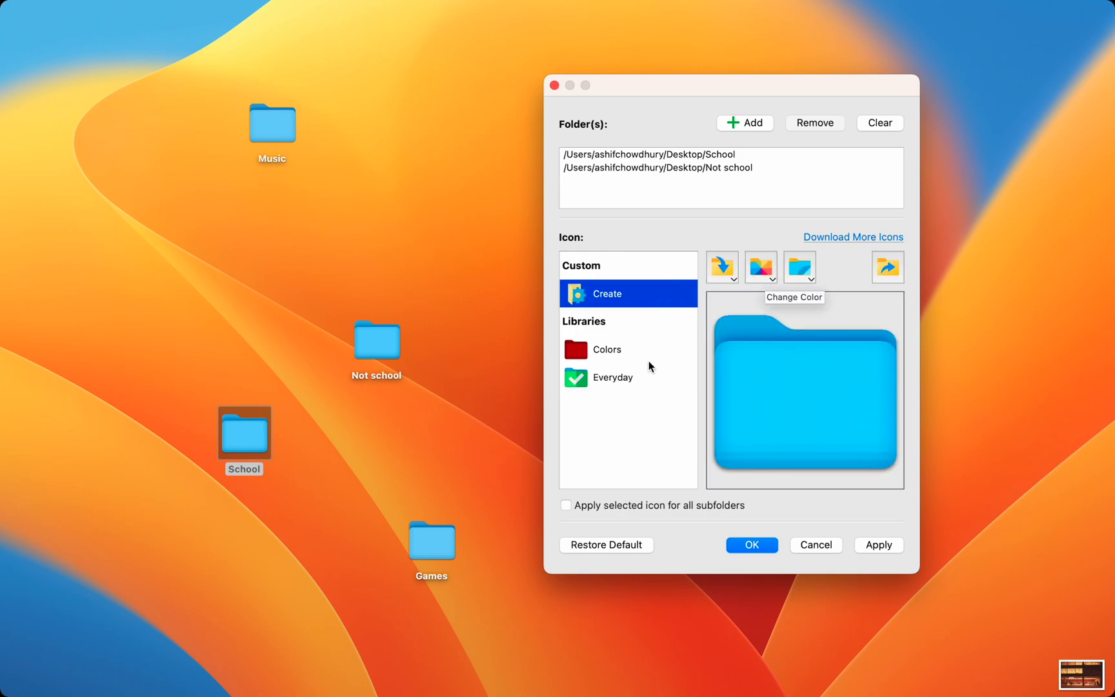
left_click(621, 377)
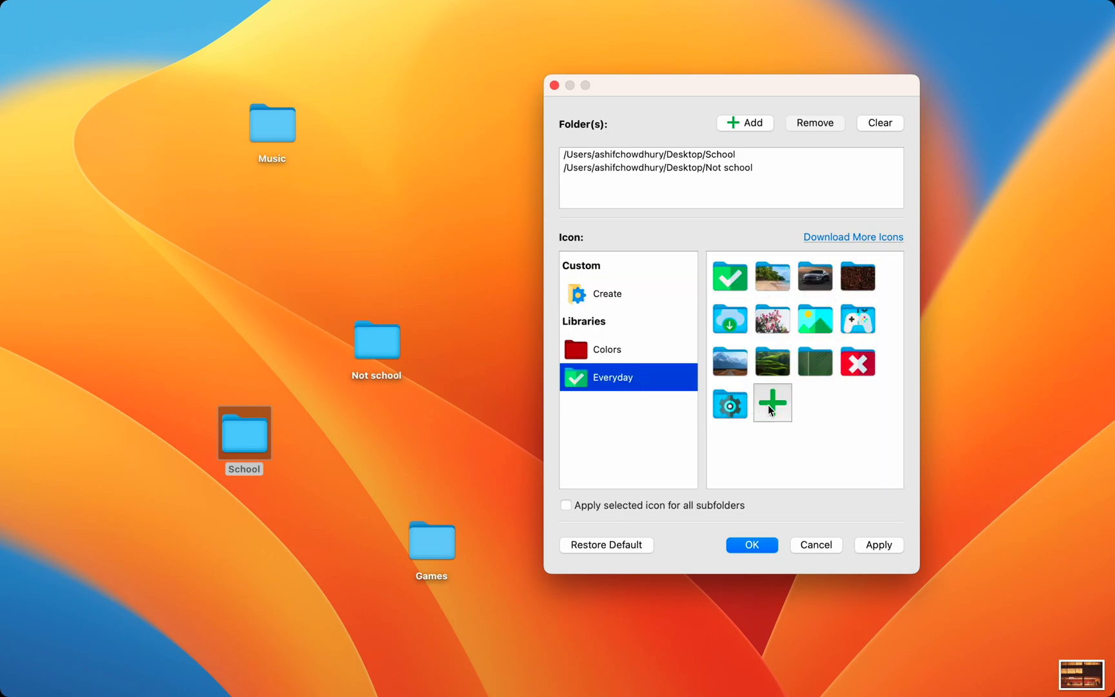
mouse_move(815, 276)
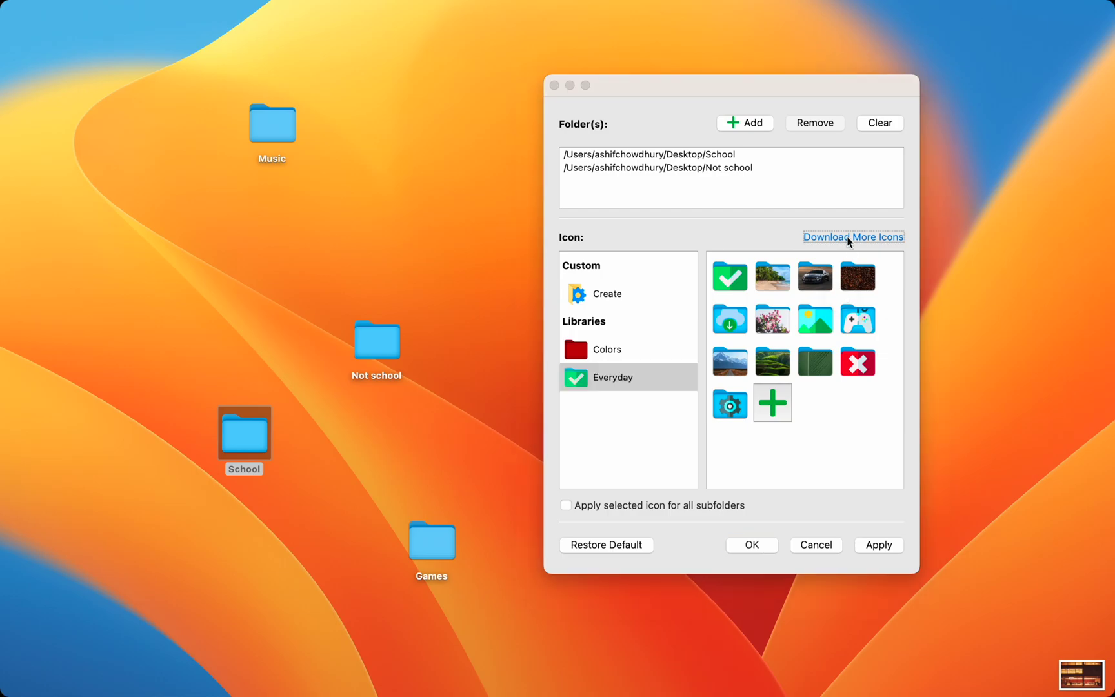
left_click(852, 237)
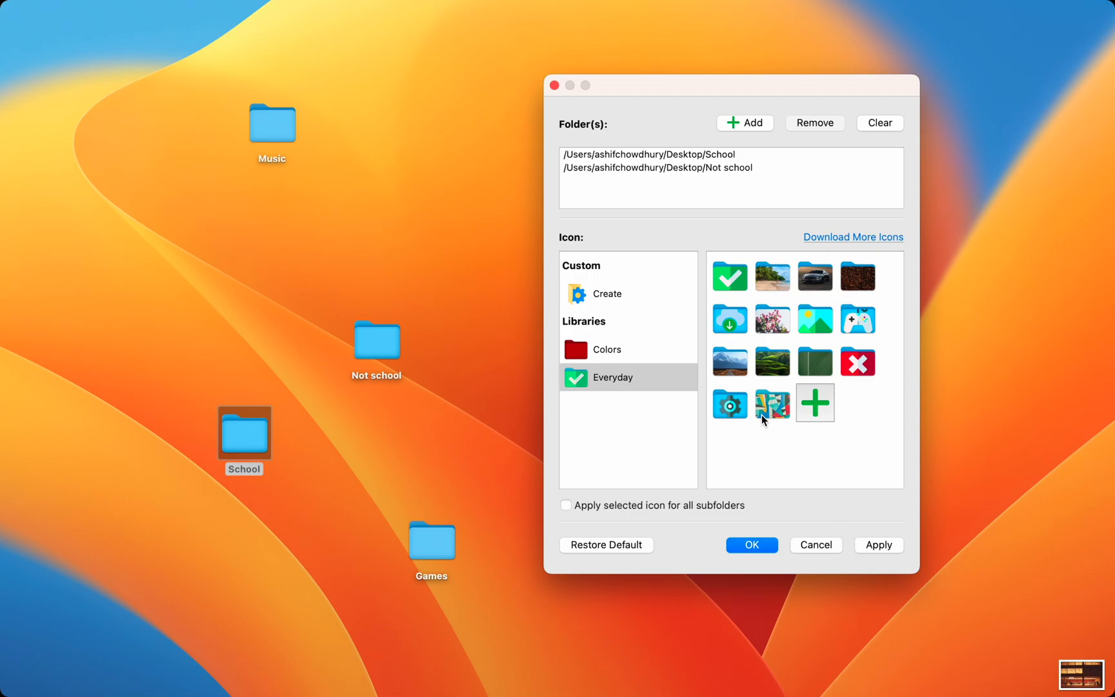
left_click(750, 544)
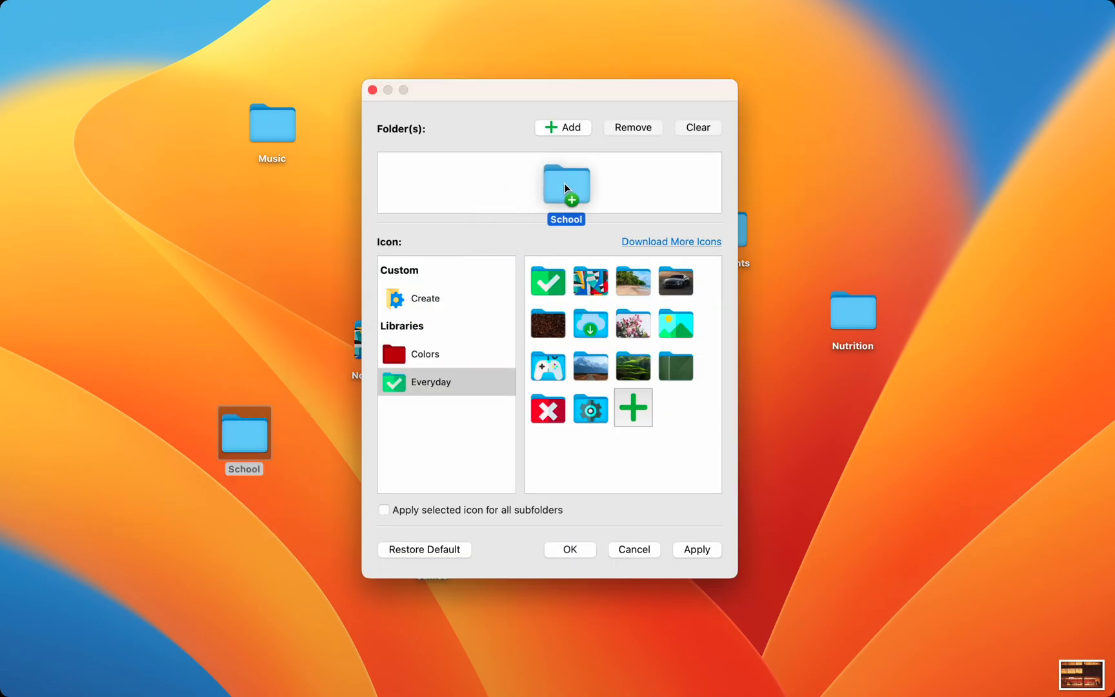
left_click(424, 298)
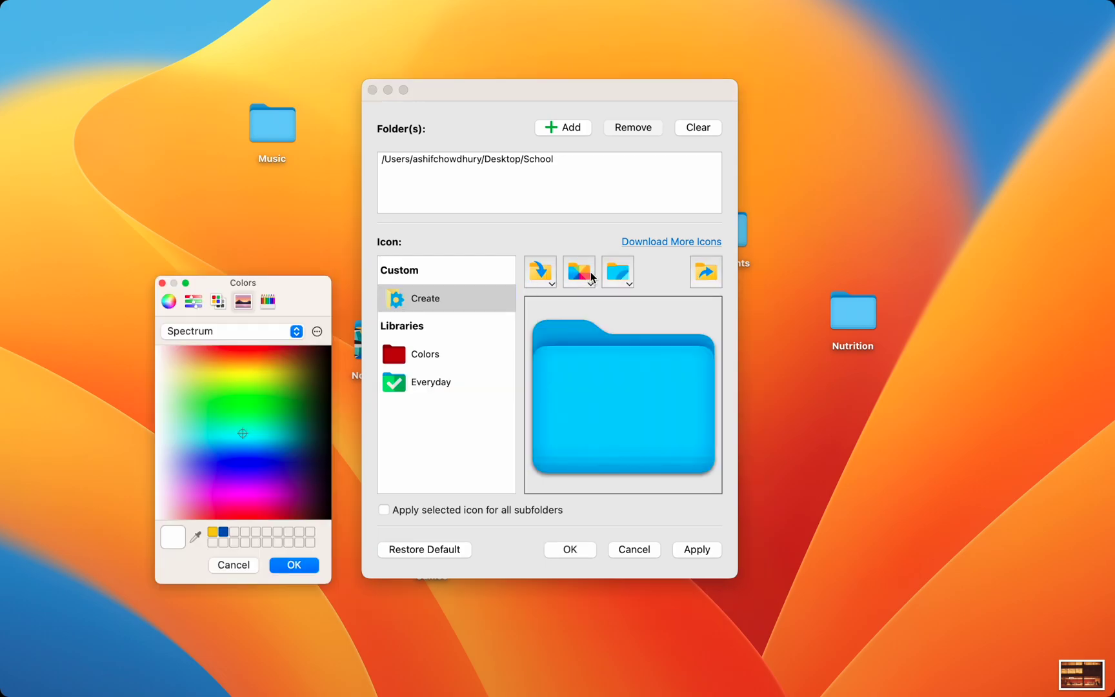
left_click(217, 300)
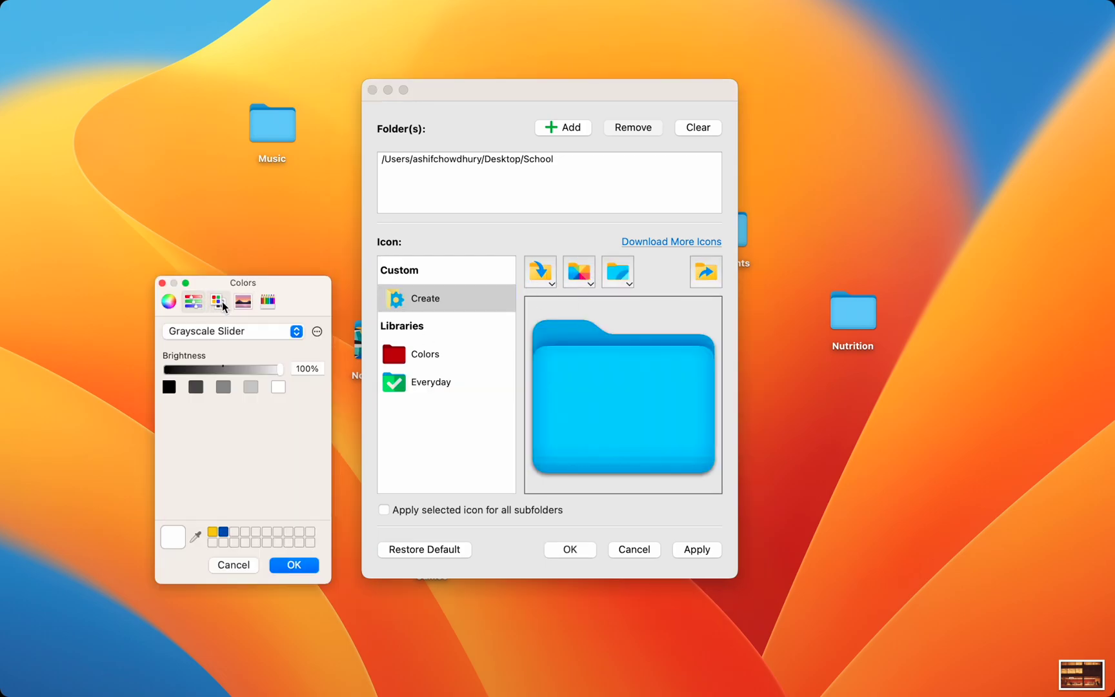
left_click(268, 301)
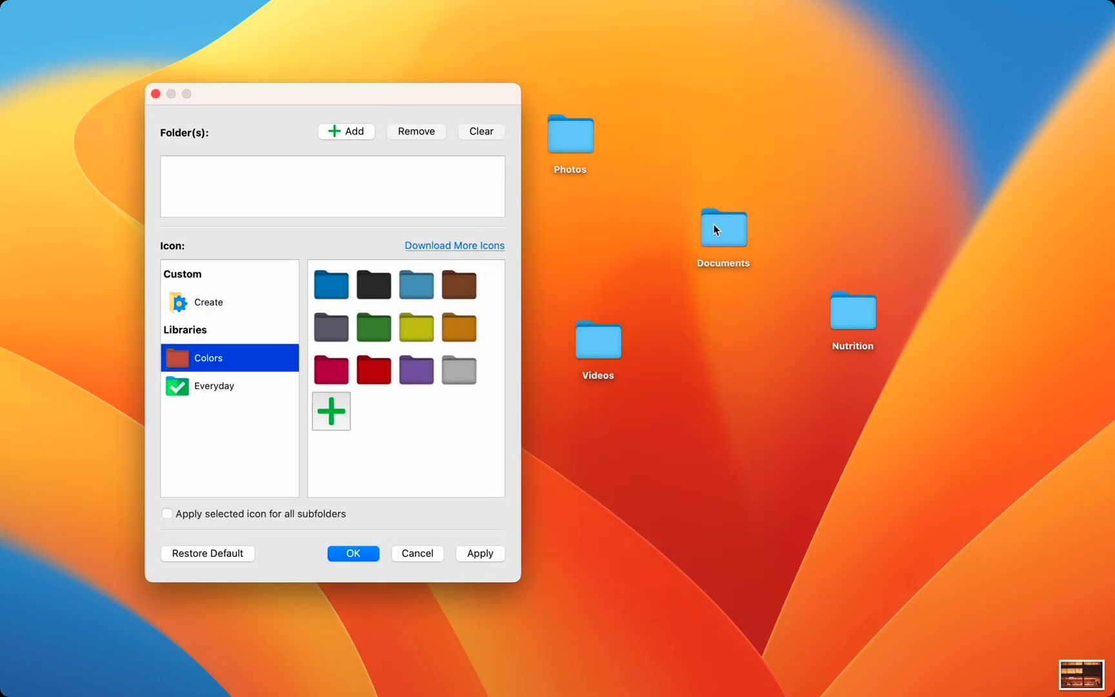
Add Documents and apply a Custom > Create icon from the lit building photo.
left_click(208, 301)
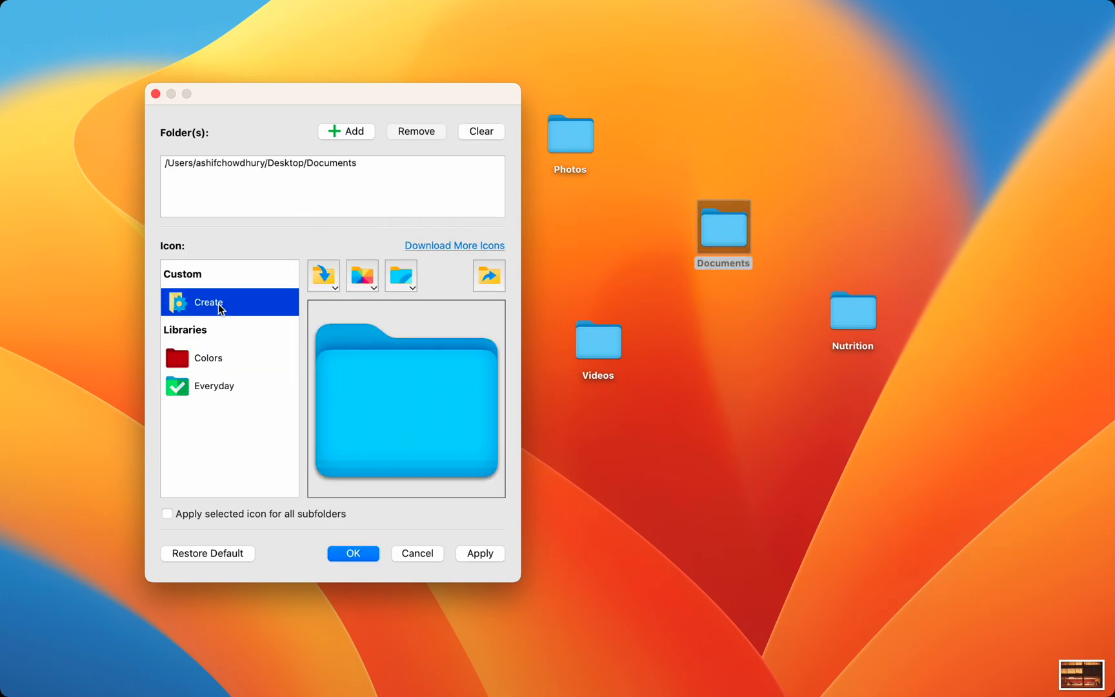
left_click(399, 275)
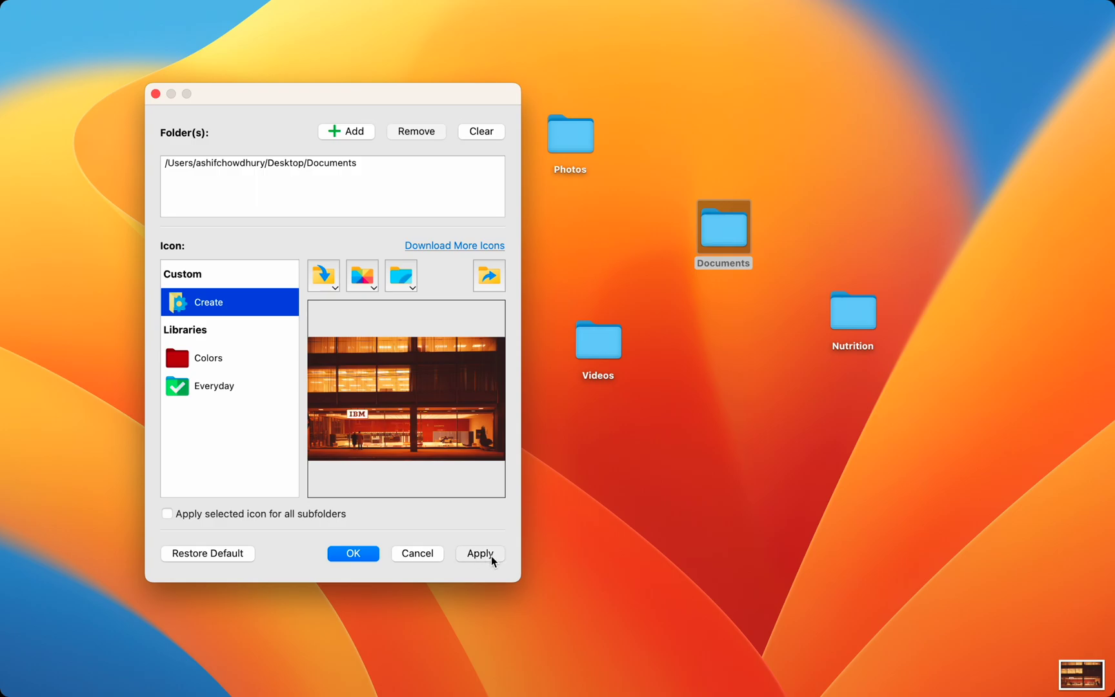
left_click(480, 553)
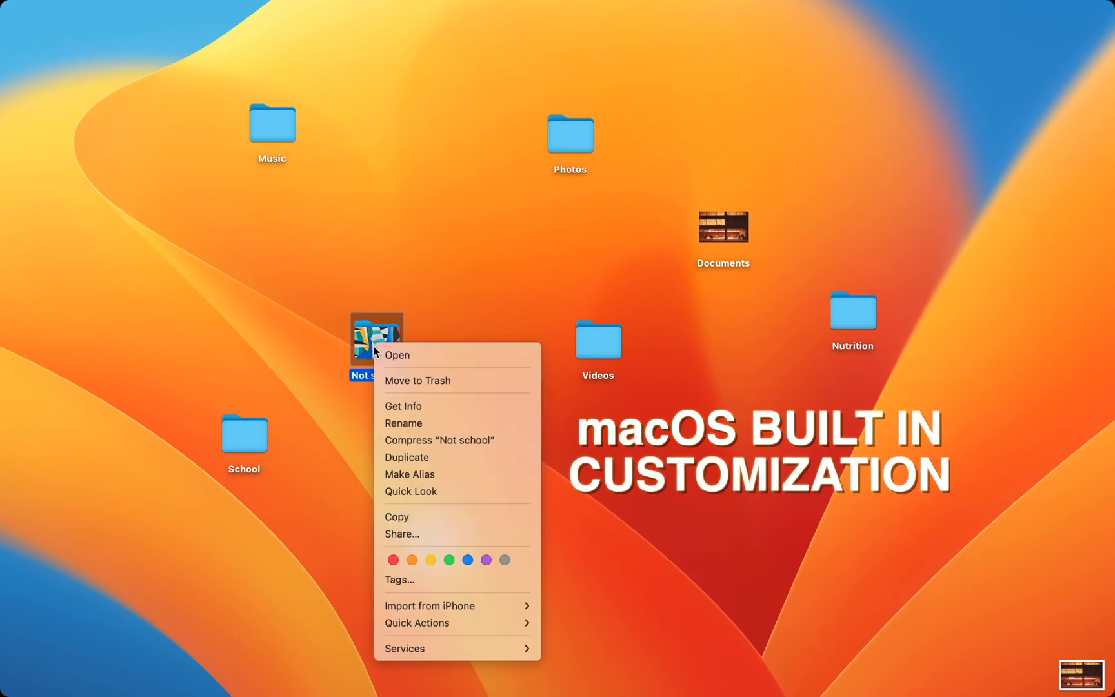
Paste the office building photo over Not school's icon in its Get Info window.
left_click(404, 405)
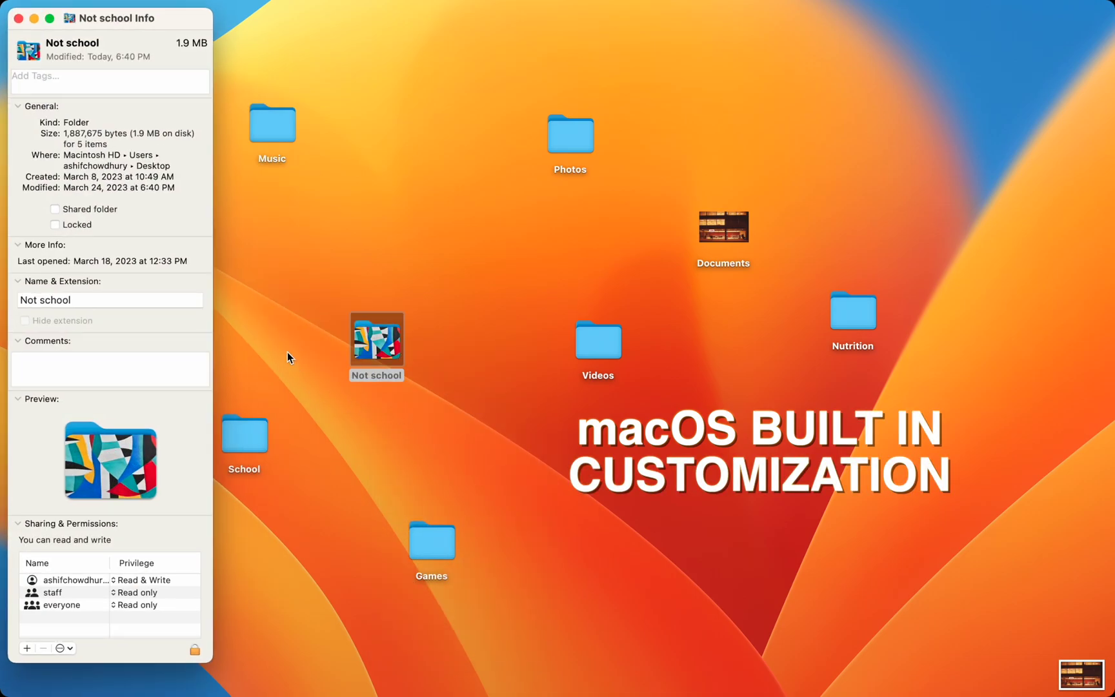
mouse_move(398, 349)
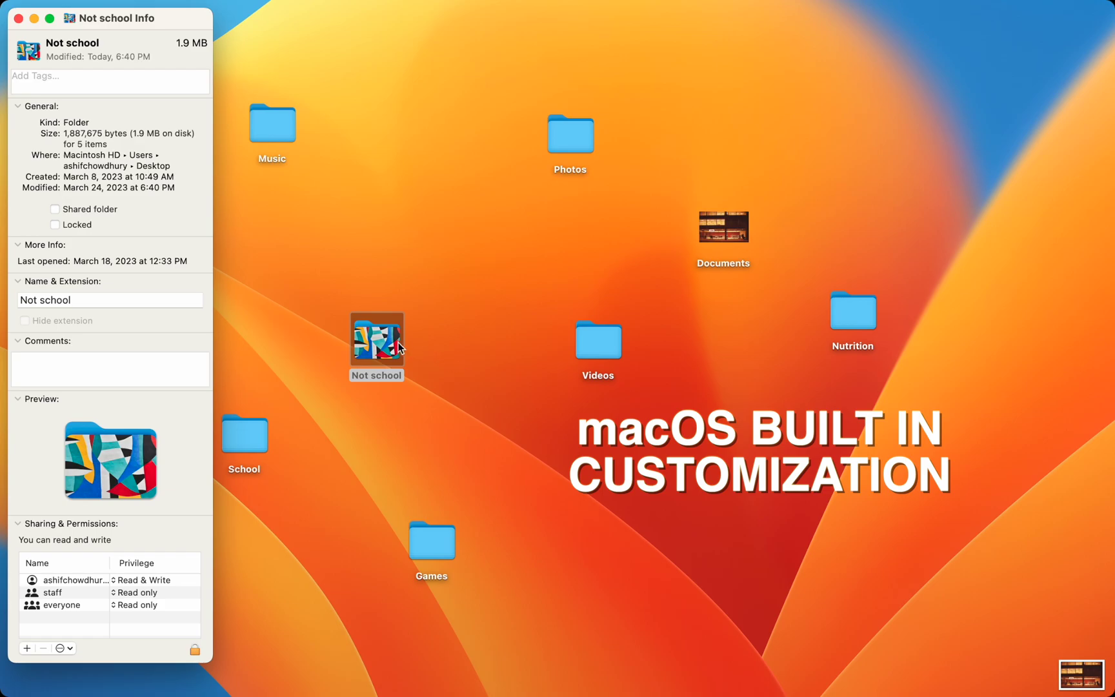
right_click(377, 341)
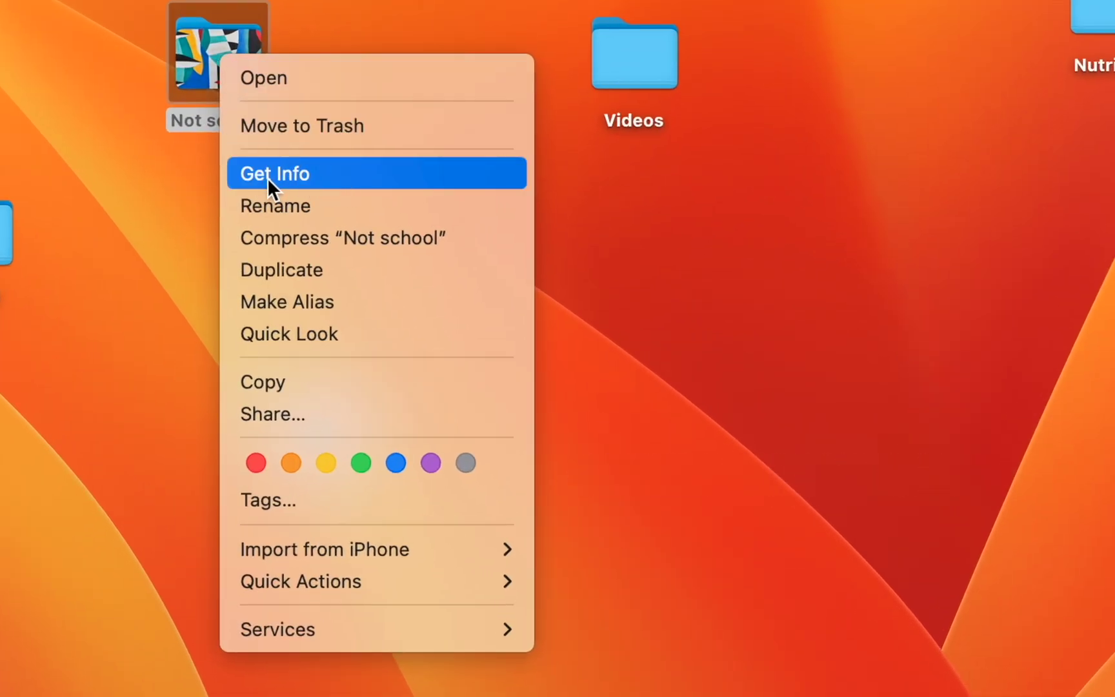
left_click(274, 172)
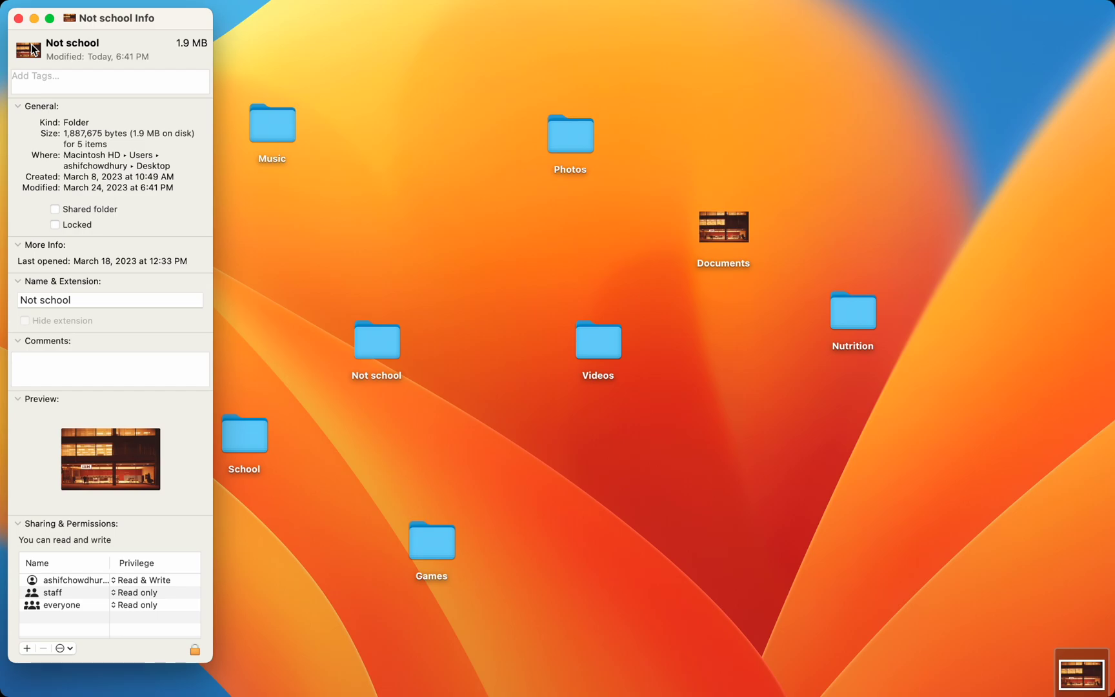
left_click(18, 18)
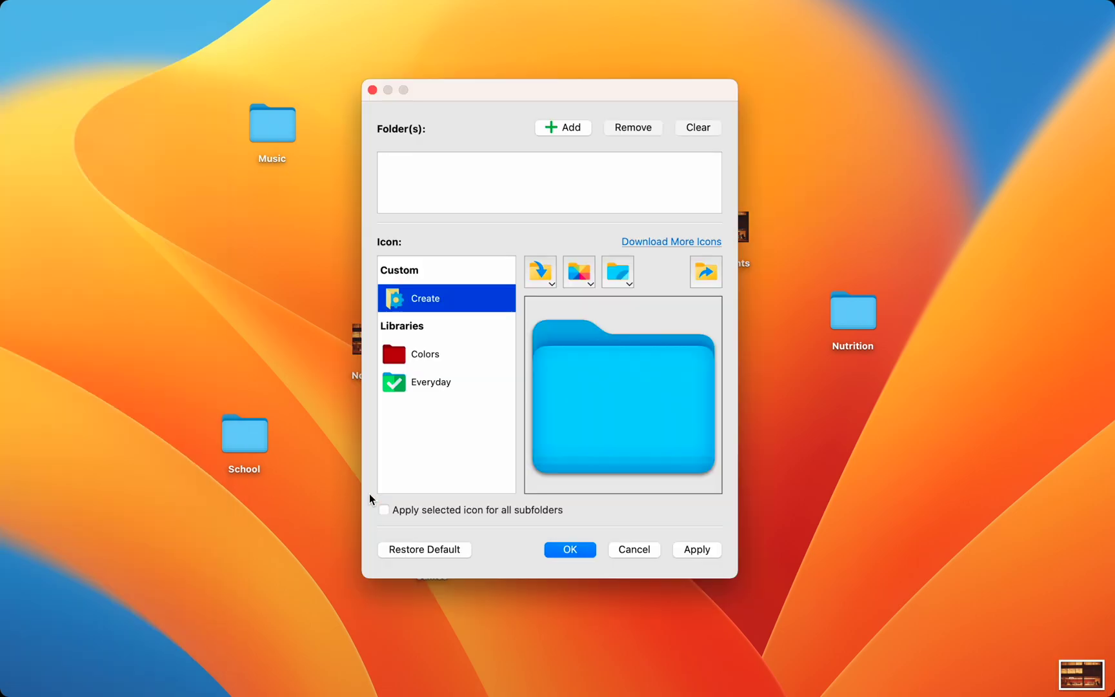
mouse_move(873, 319)
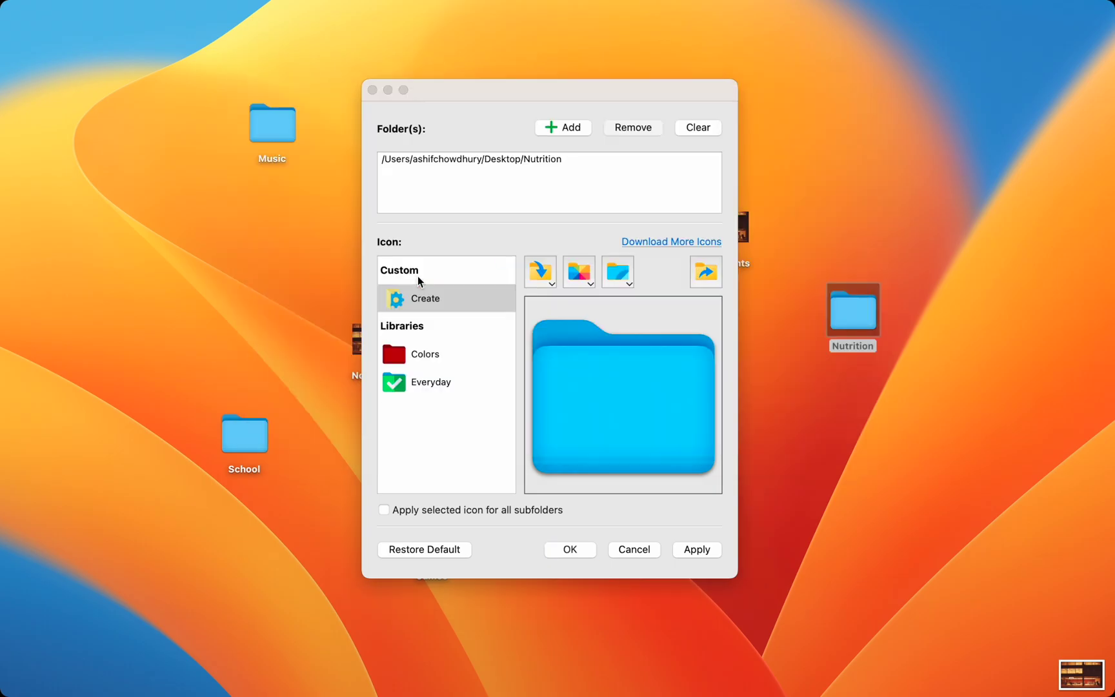
Apply the lit building photo as Nutrition's custom icon, then load Music into the list.
left_click(425, 298)
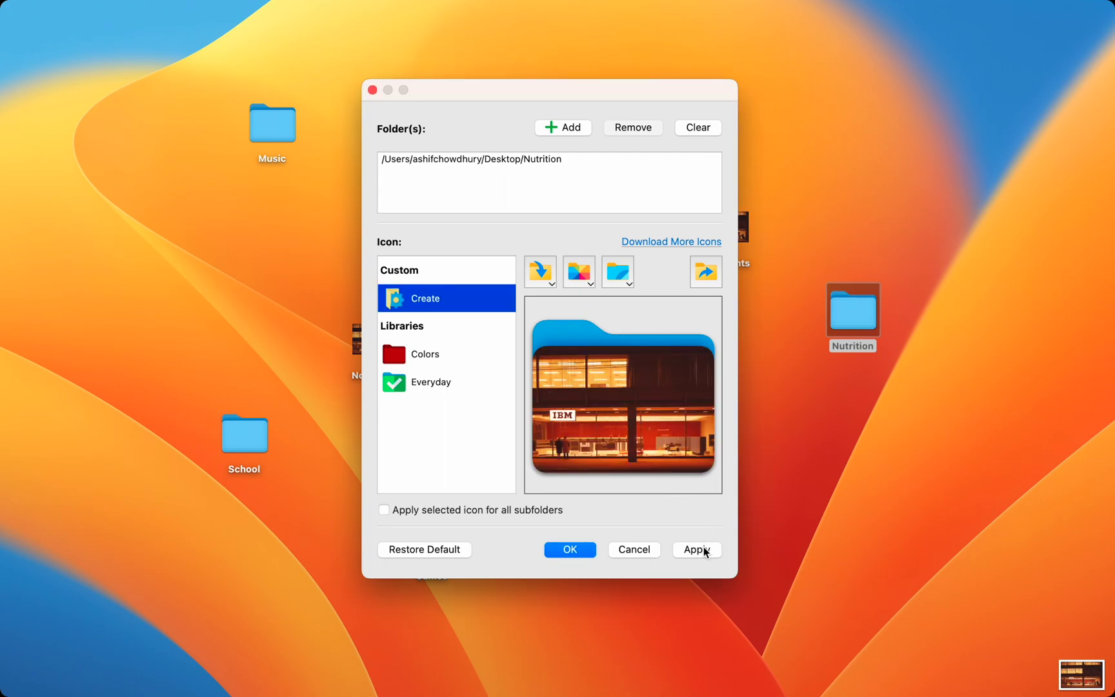
left_click(696, 548)
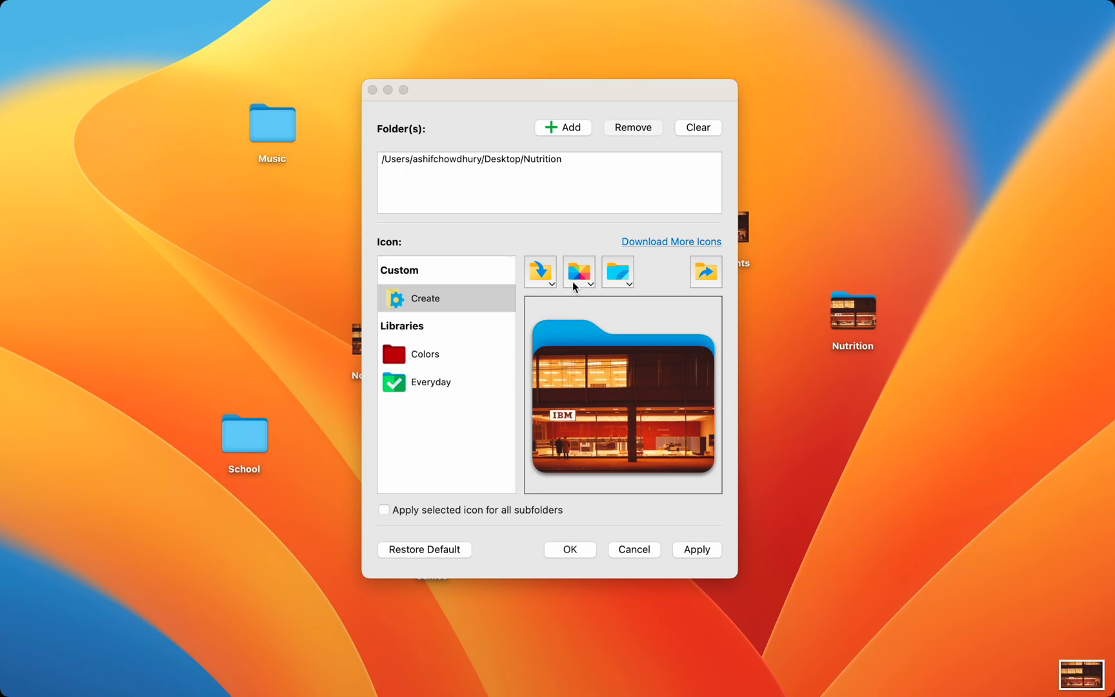
left_click(577, 272)
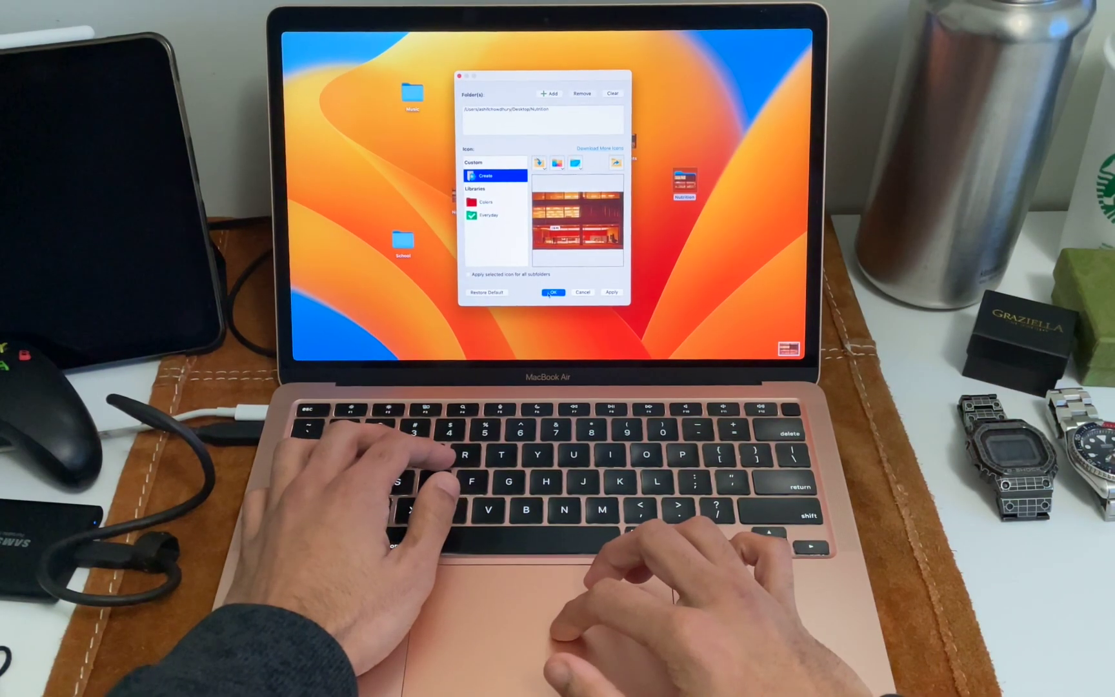
left_click(554, 292)
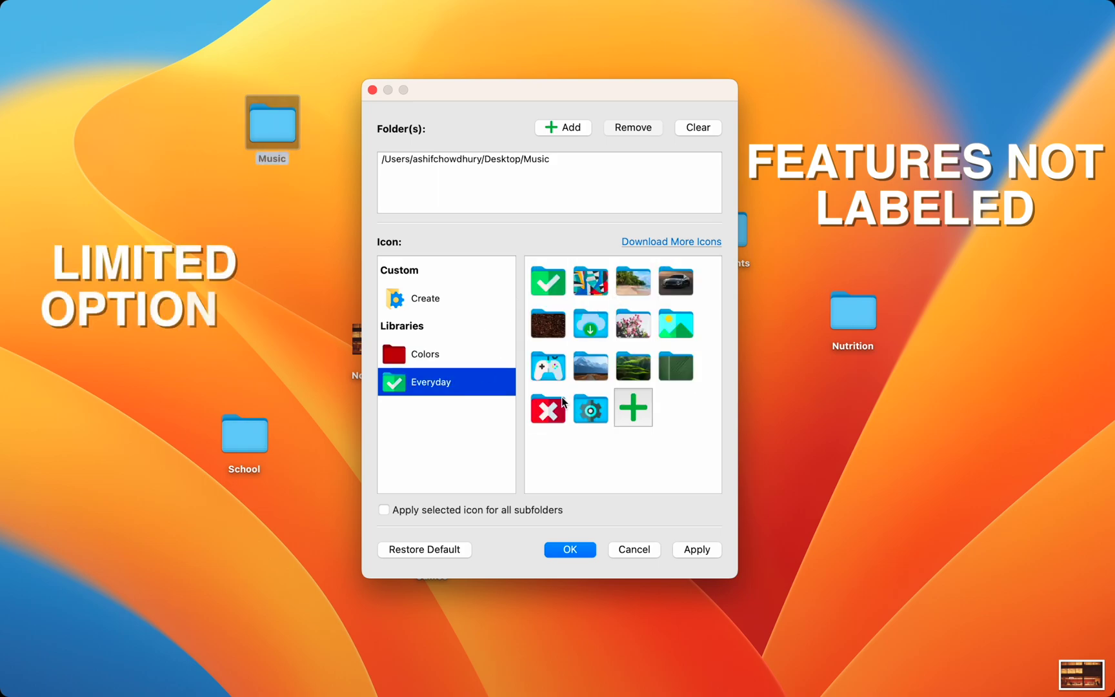
Apply the cloud-download icon to Music and green hills to Documents, then quit Folderico.
left_click(569, 549)
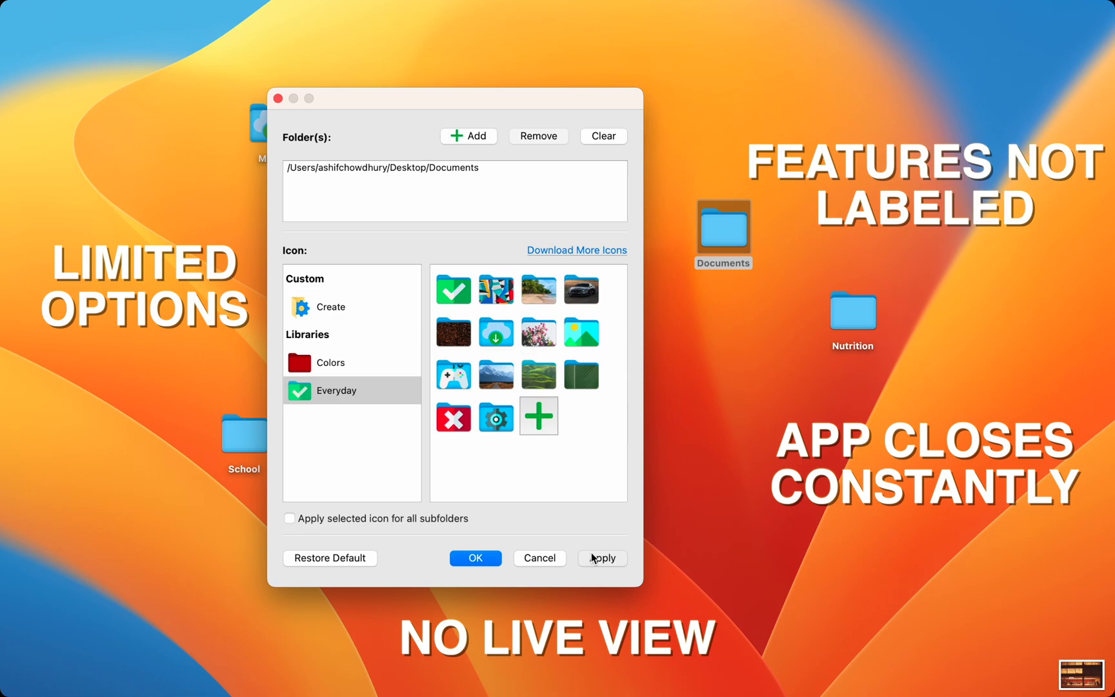
left_click(600, 557)
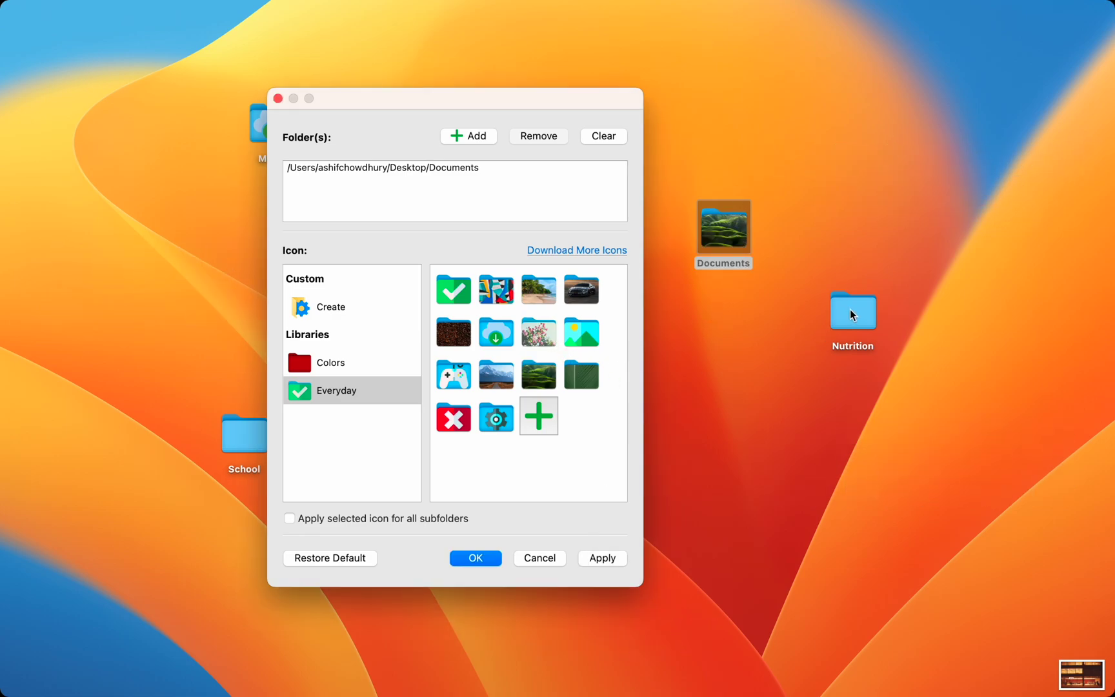
left_click(329, 362)
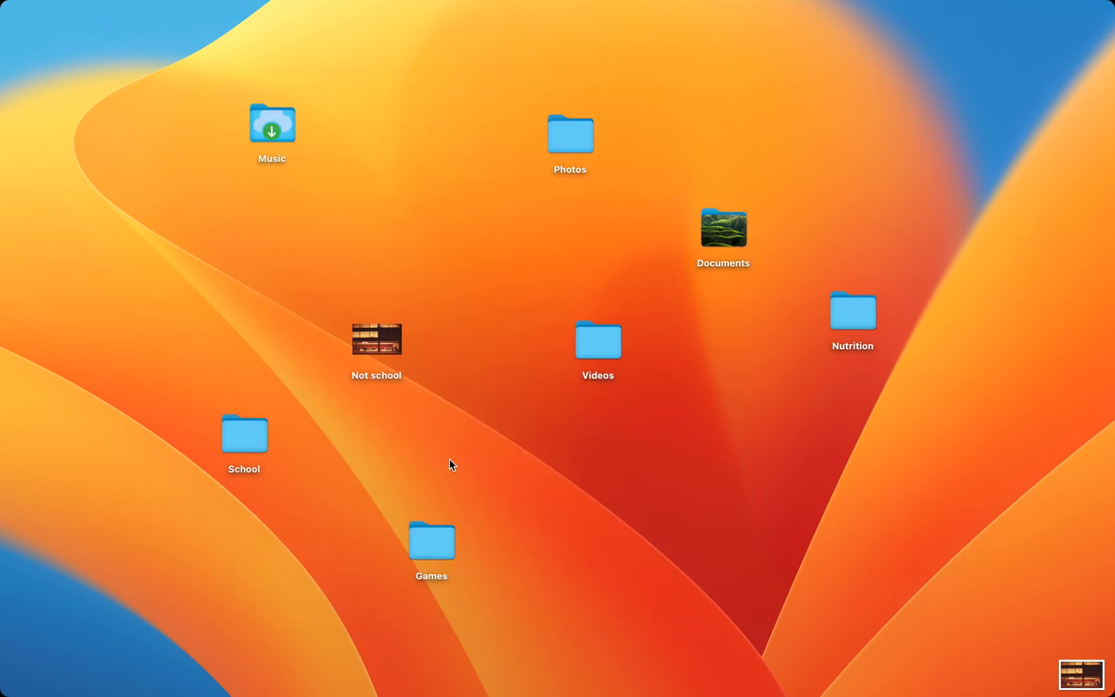
Launch Folder Colorizer, browse emojis, decals and images, then show the colour swatches.
type("folder colorizer")
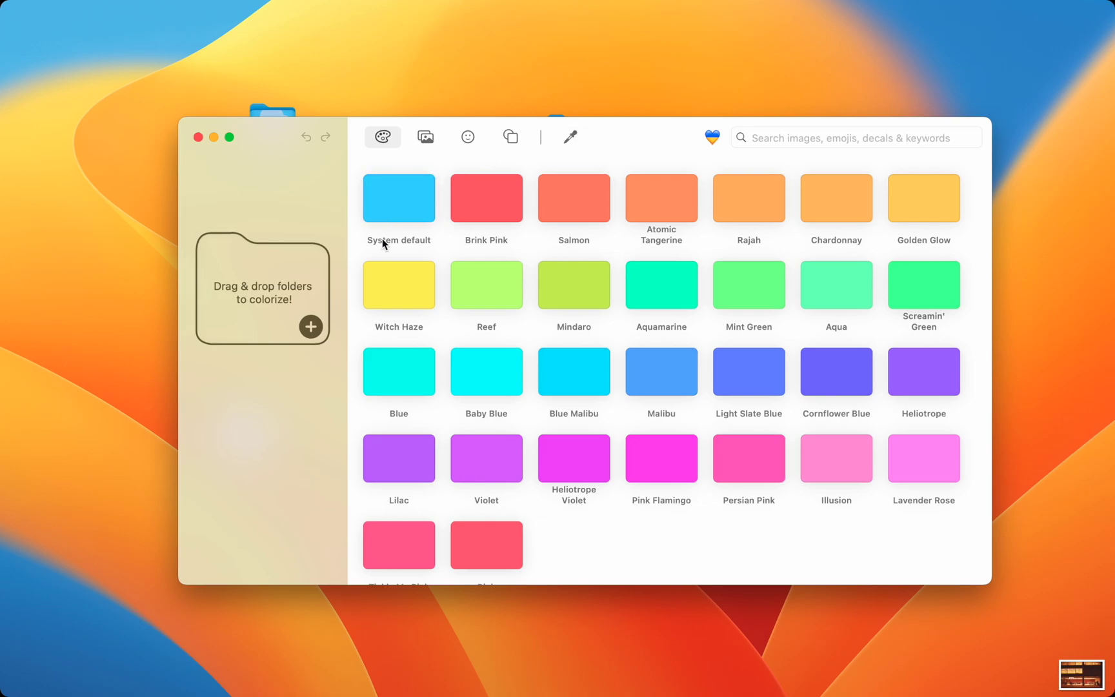
mouse_move(647, 140)
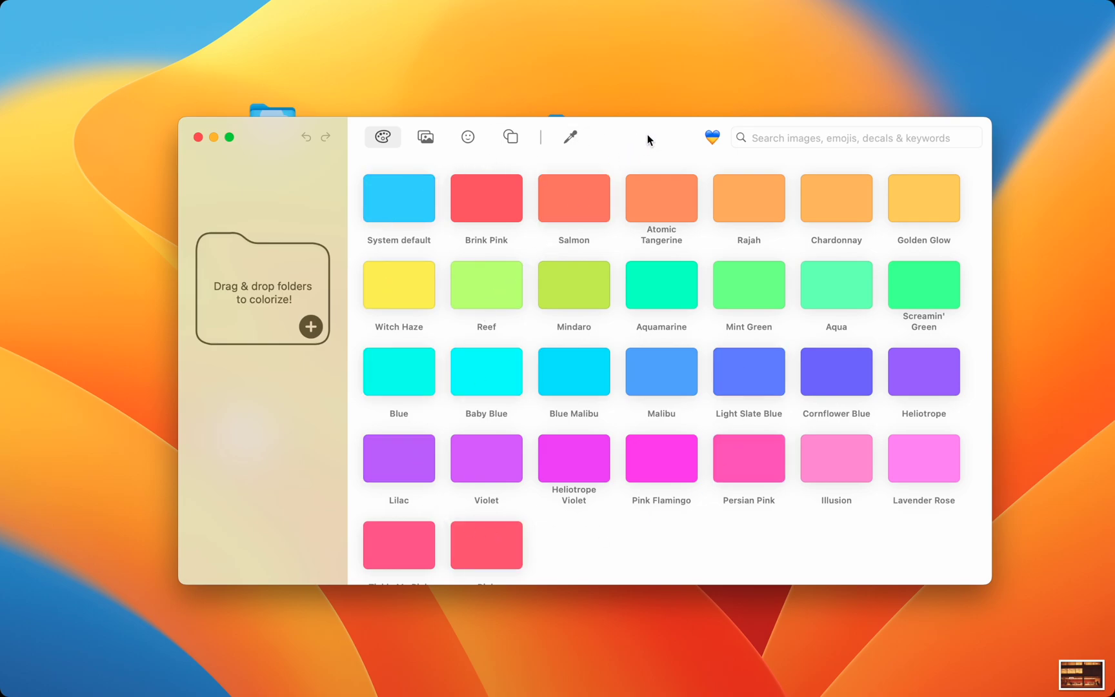
mouse_move(602, 156)
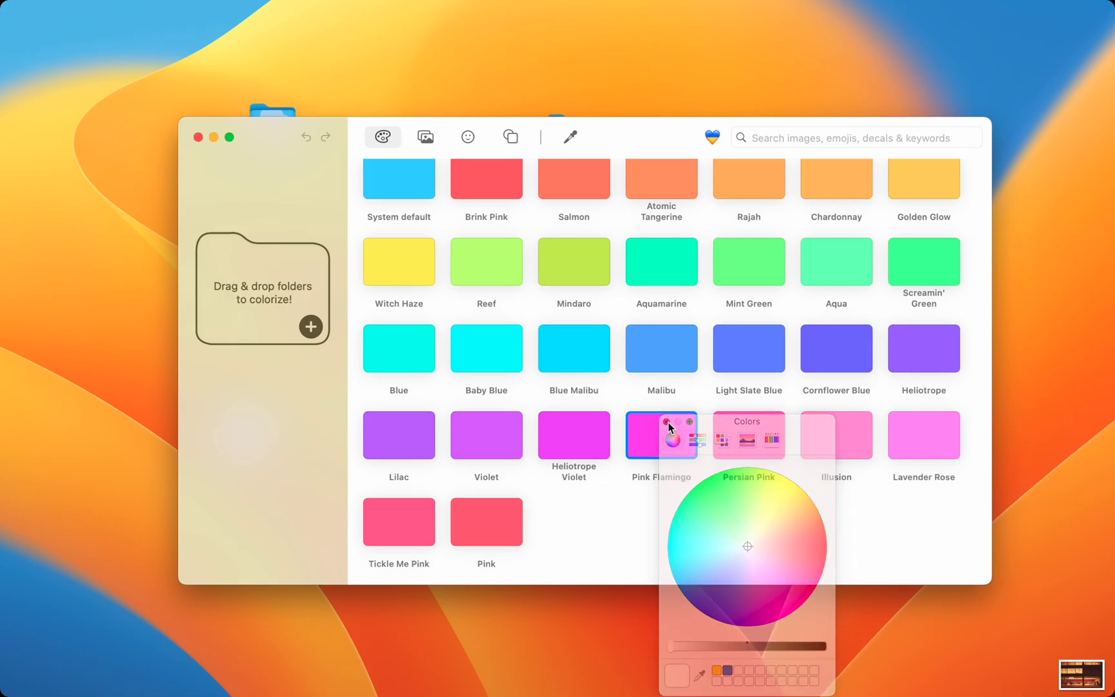
left_click(467, 136)
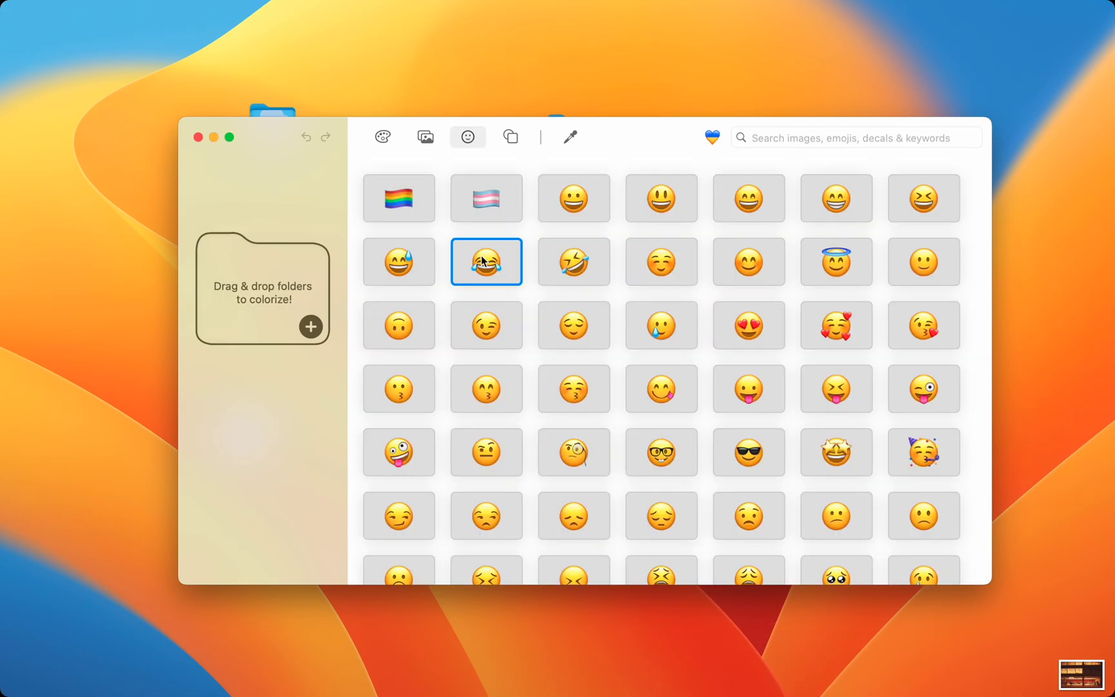
left_click(509, 137)
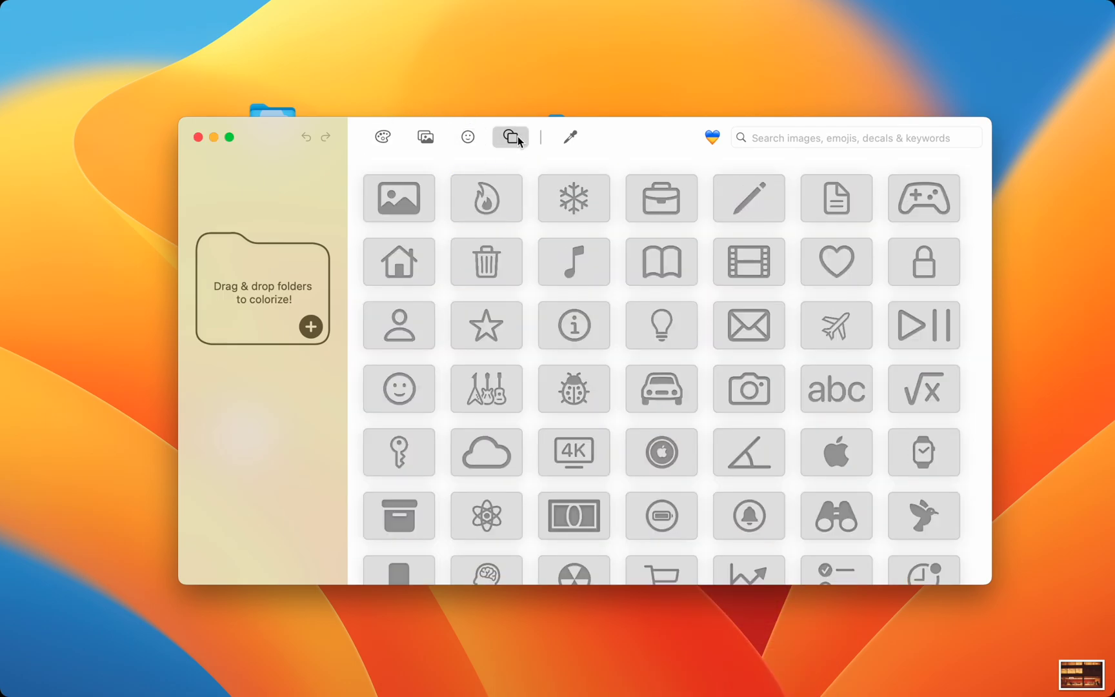
left_click(485, 197)
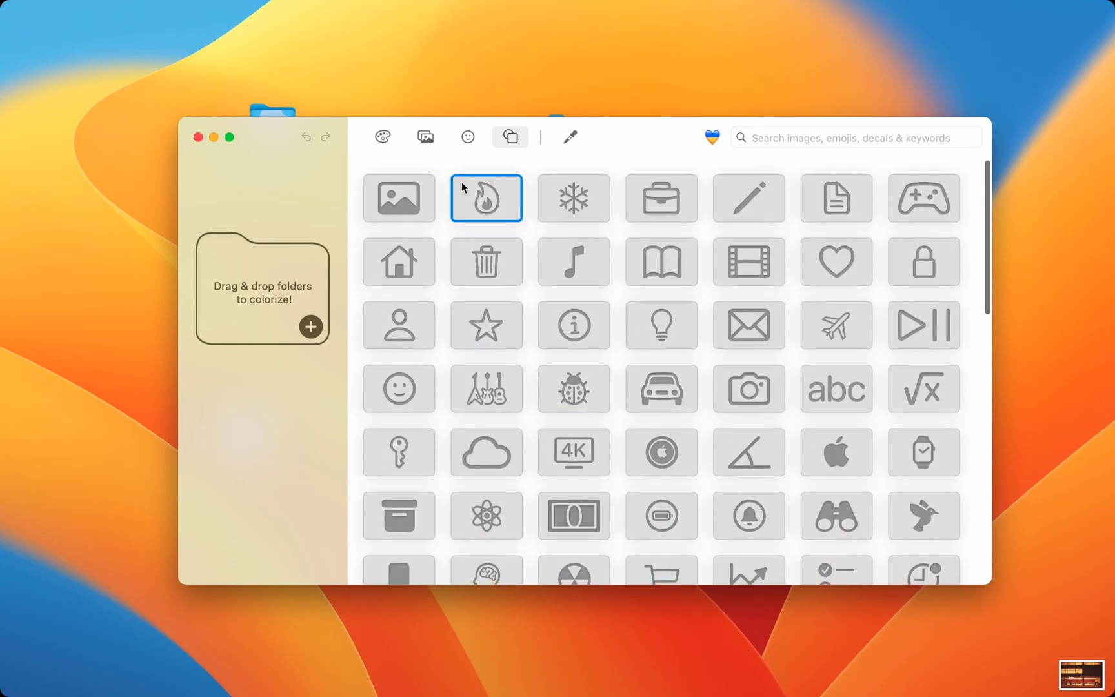
left_click(424, 137)
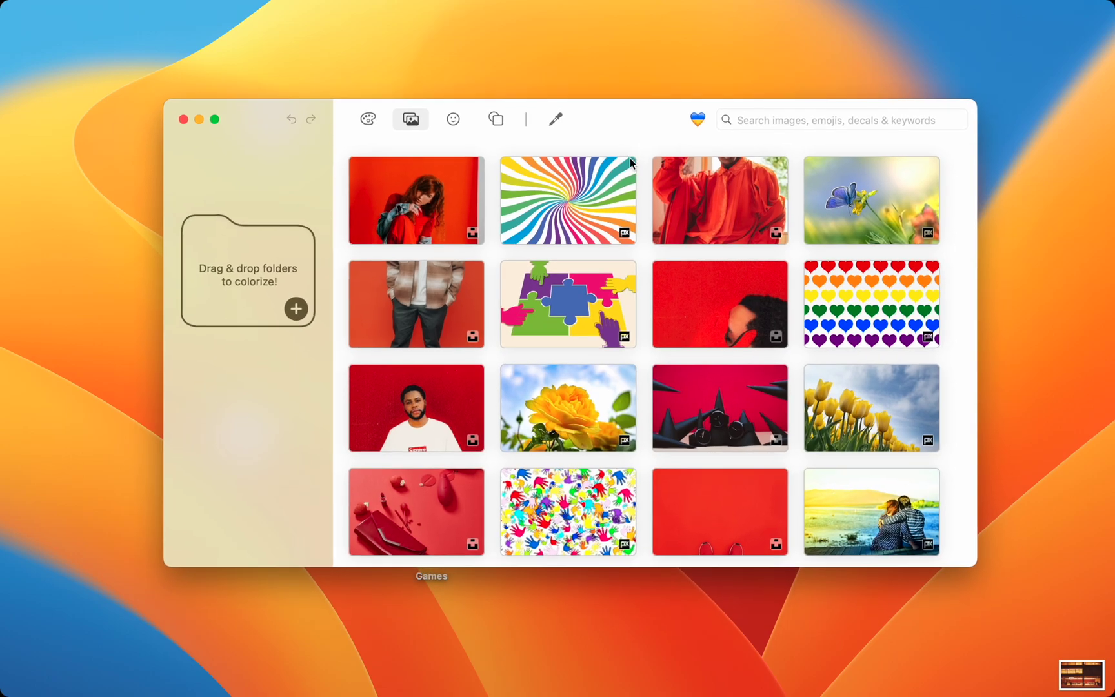
scroll("down", 3)
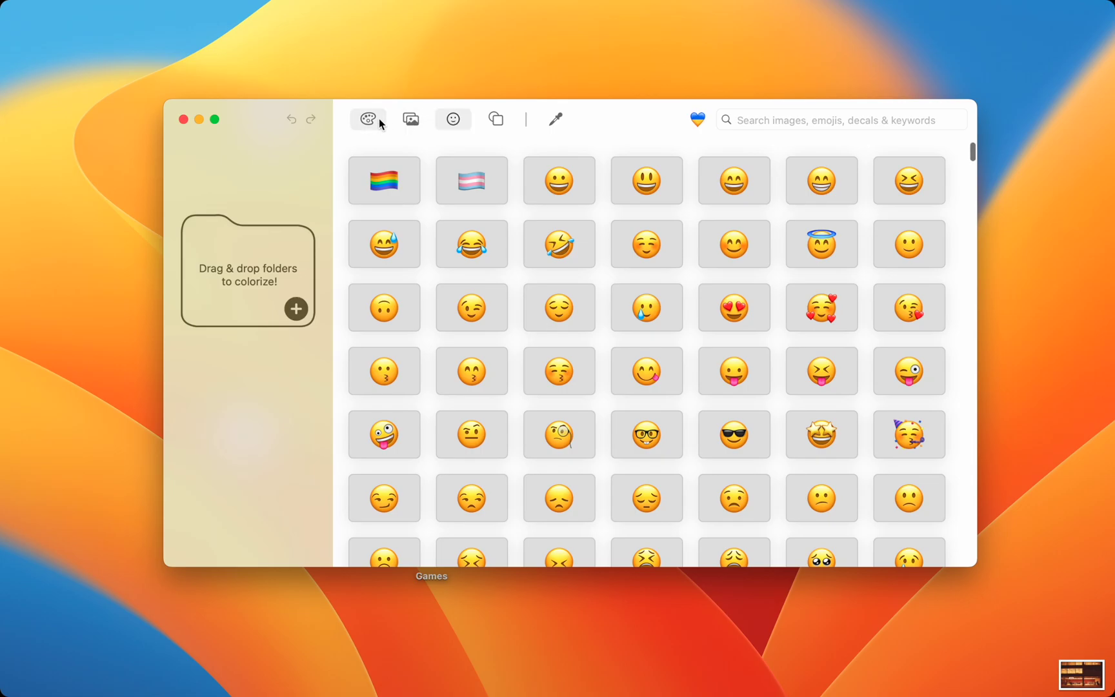
left_click(556, 119)
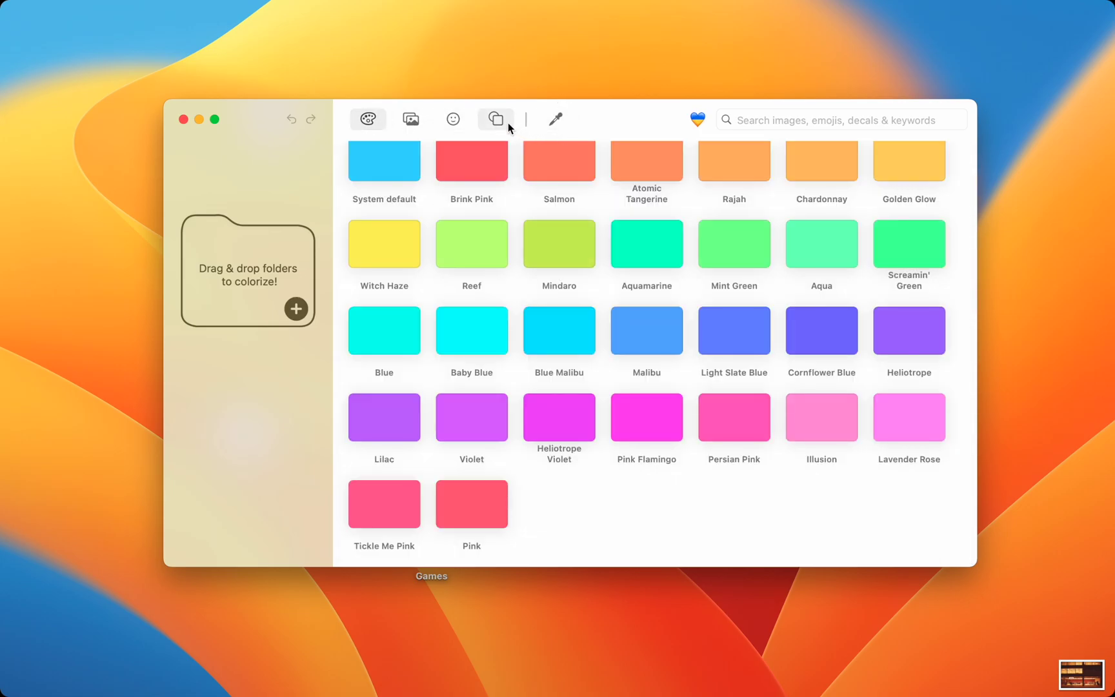
mouse_move(767, 132)
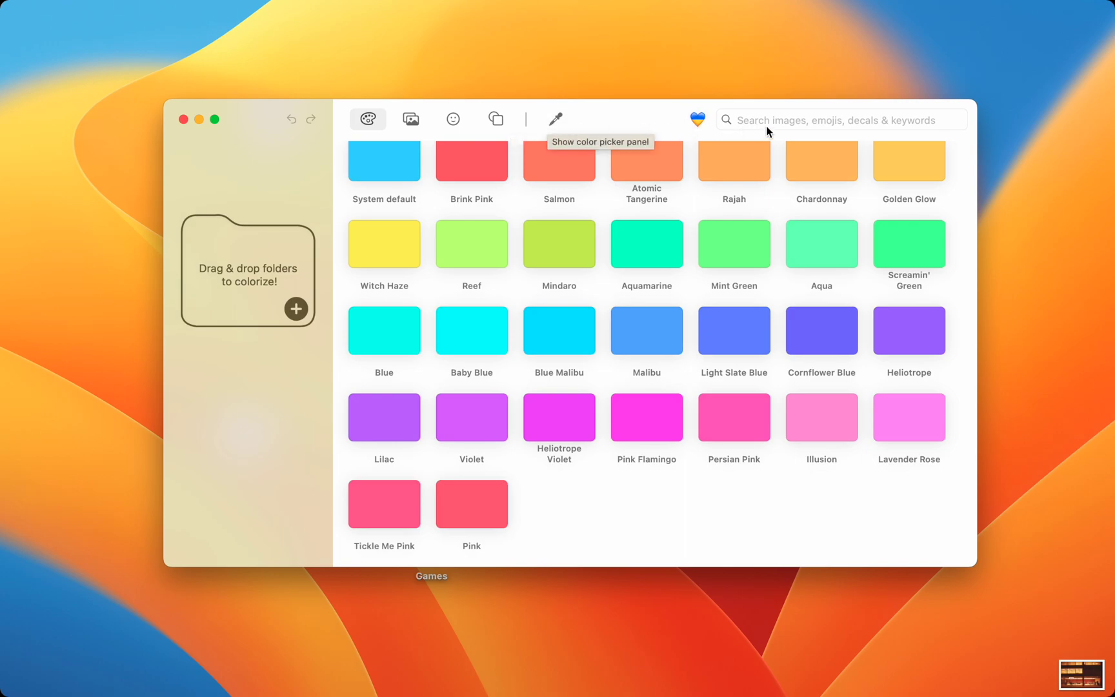
Search the design library for 'monkey', then 'camera', then begin typing 'yellow'.
type("monkey")
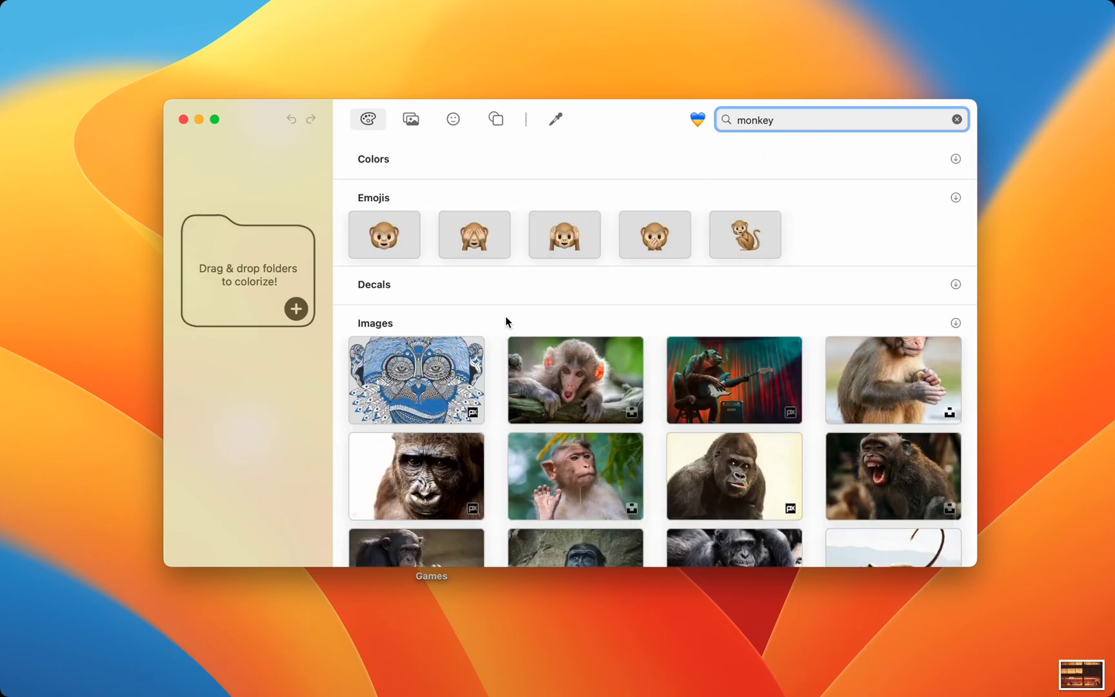
left_click(416, 379)
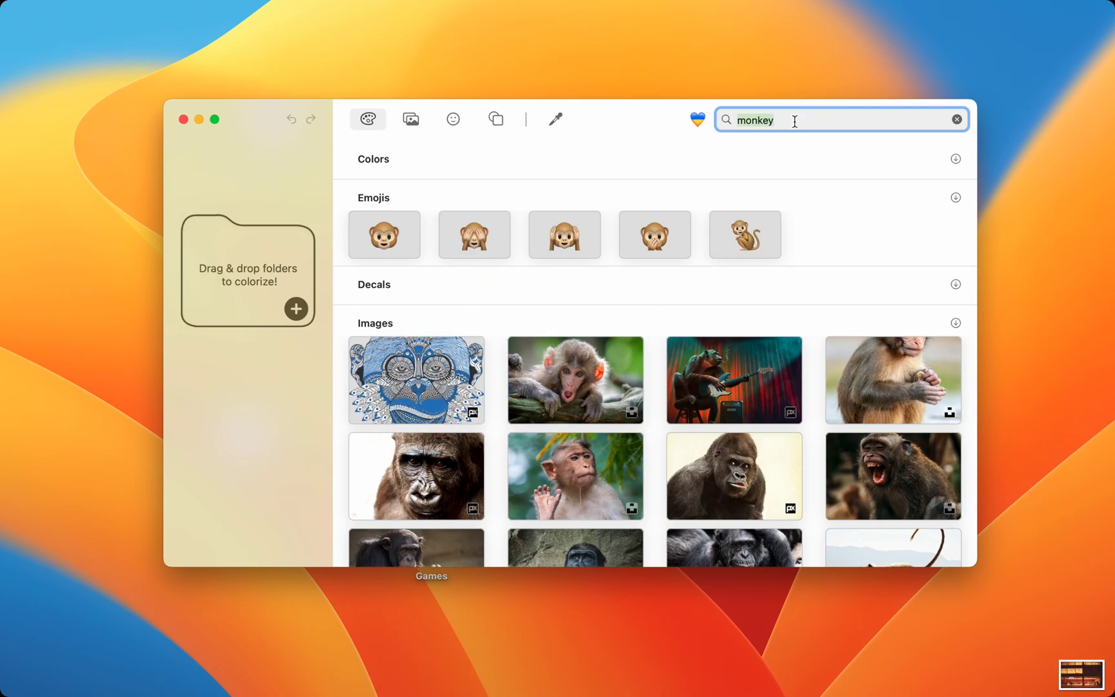
left_click(956, 118)
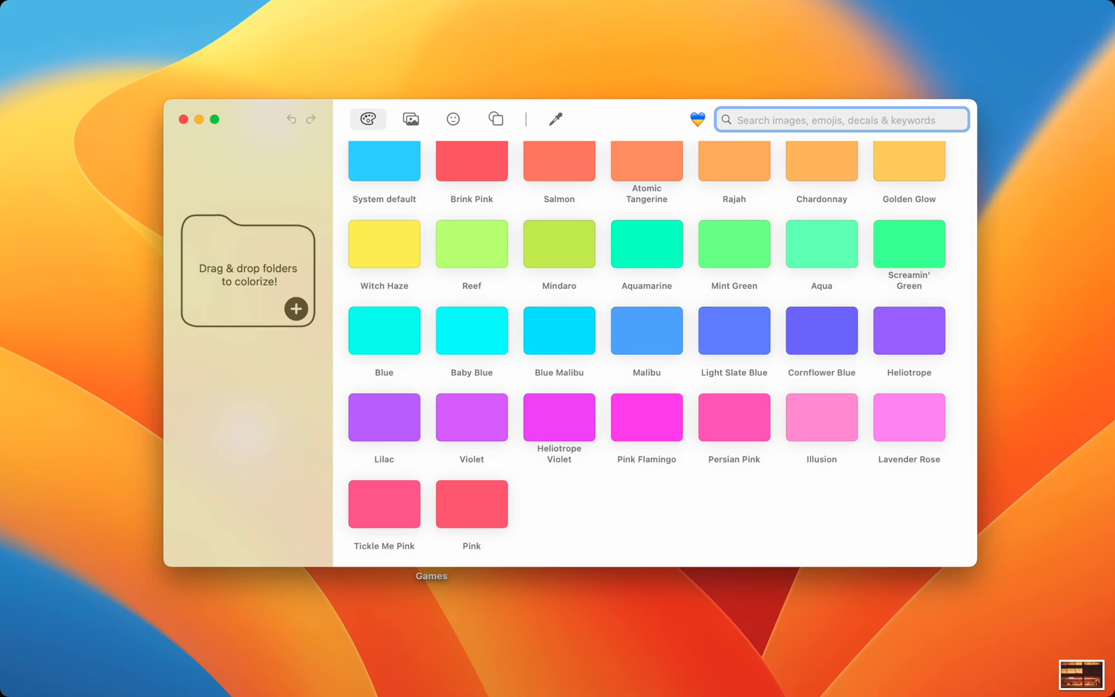
type("camera")
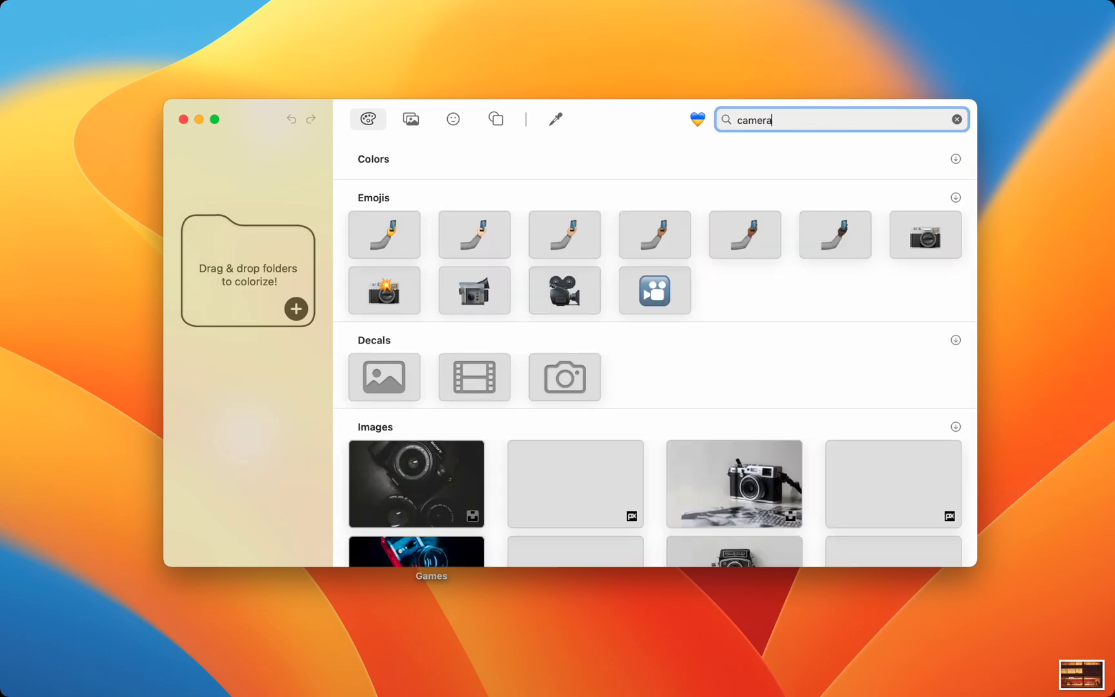
type("yellow")
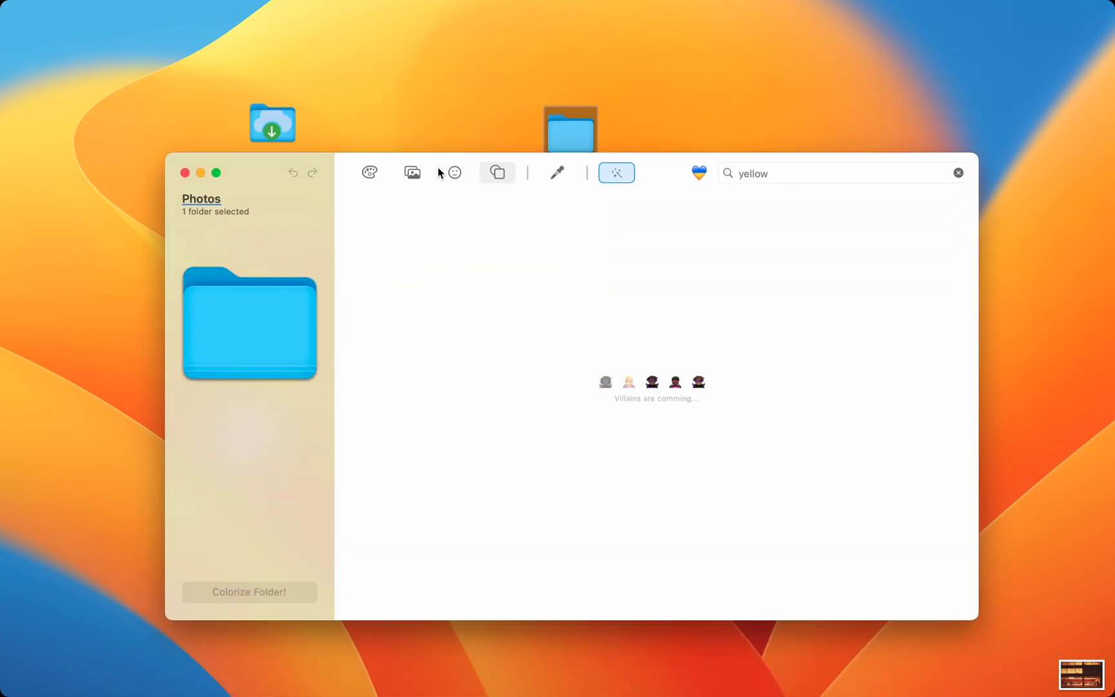
Pick the Witch Haze swatch, striped flag image and grinning face emoji for Photos.
left_click(369, 172)
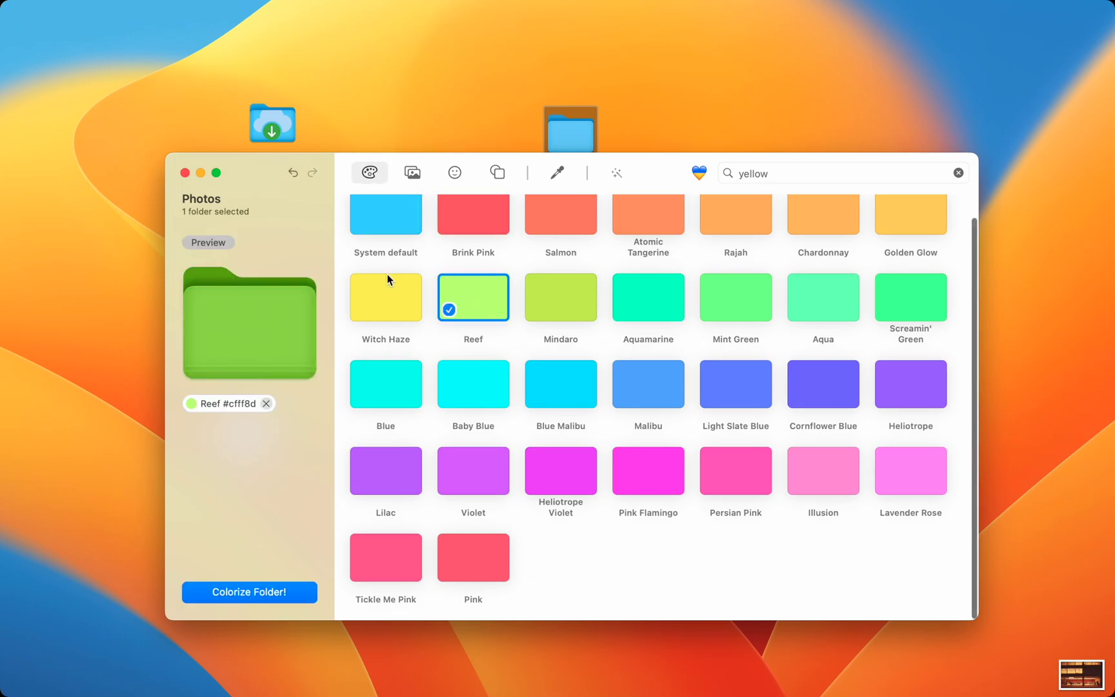
left_click(411, 172)
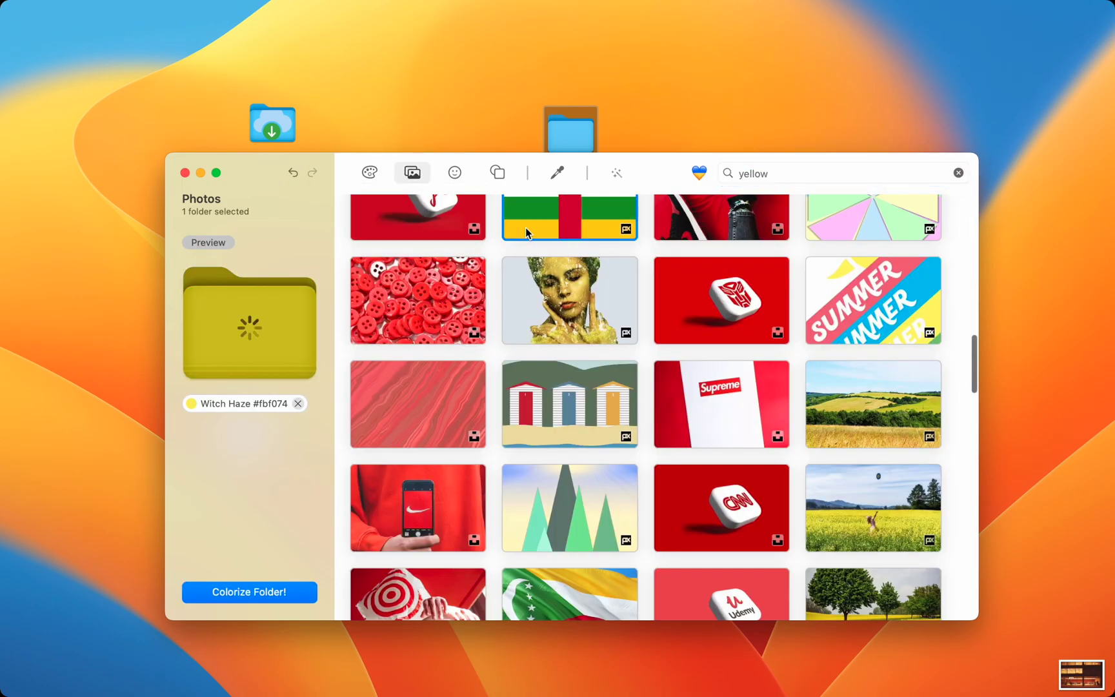
left_click(453, 173)
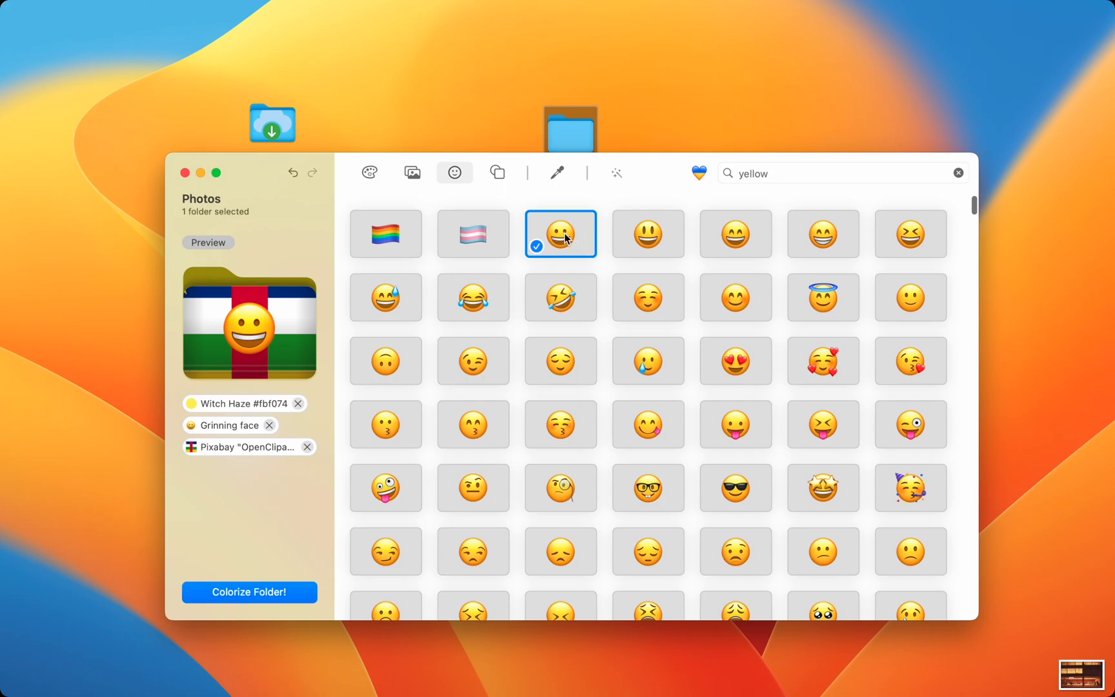
left_click(496, 172)
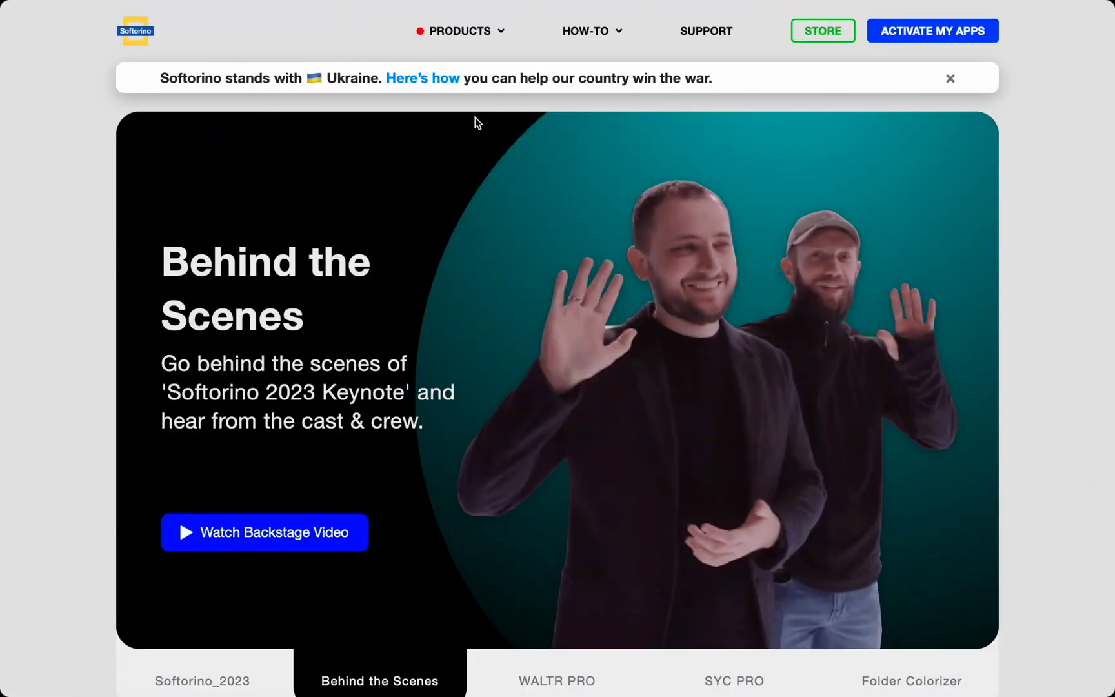
Download Folder Colorizer for Mac from its Softorino product page.
left_click(460, 30)
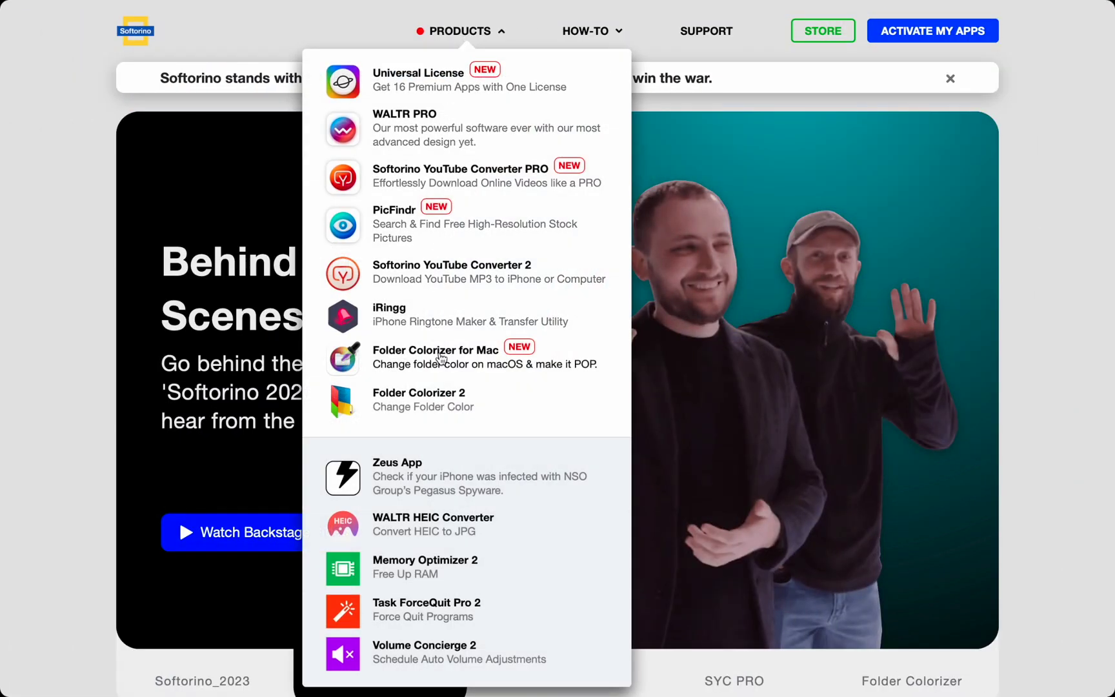
left_click(434, 349)
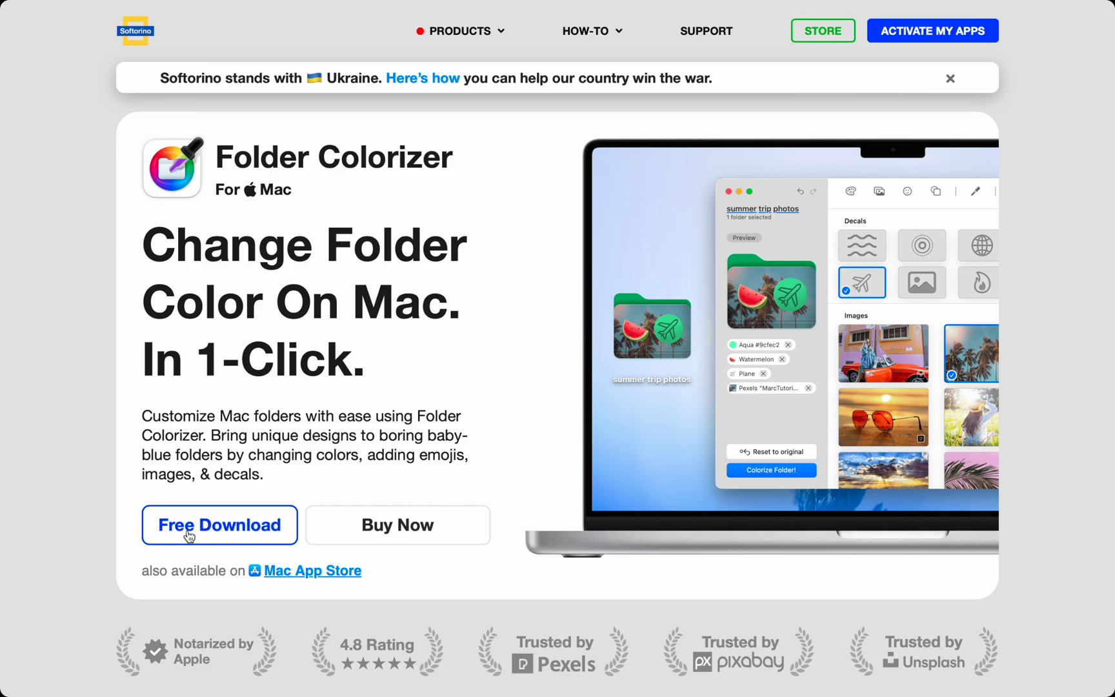
left_click(218, 524)
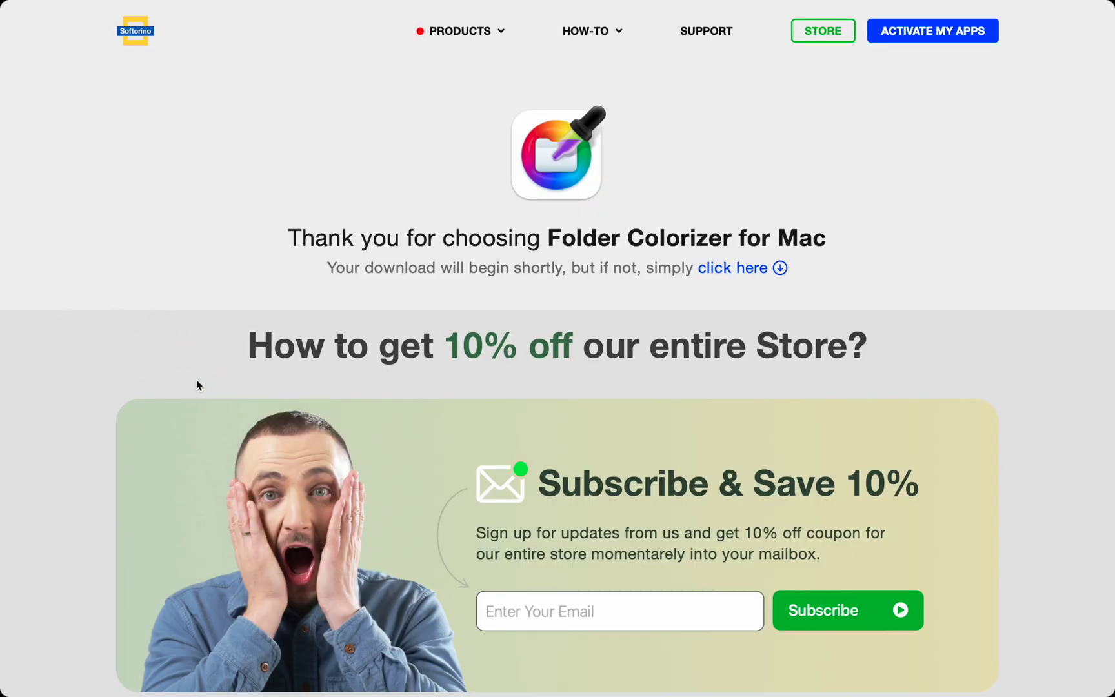
mouse_move(507, 26)
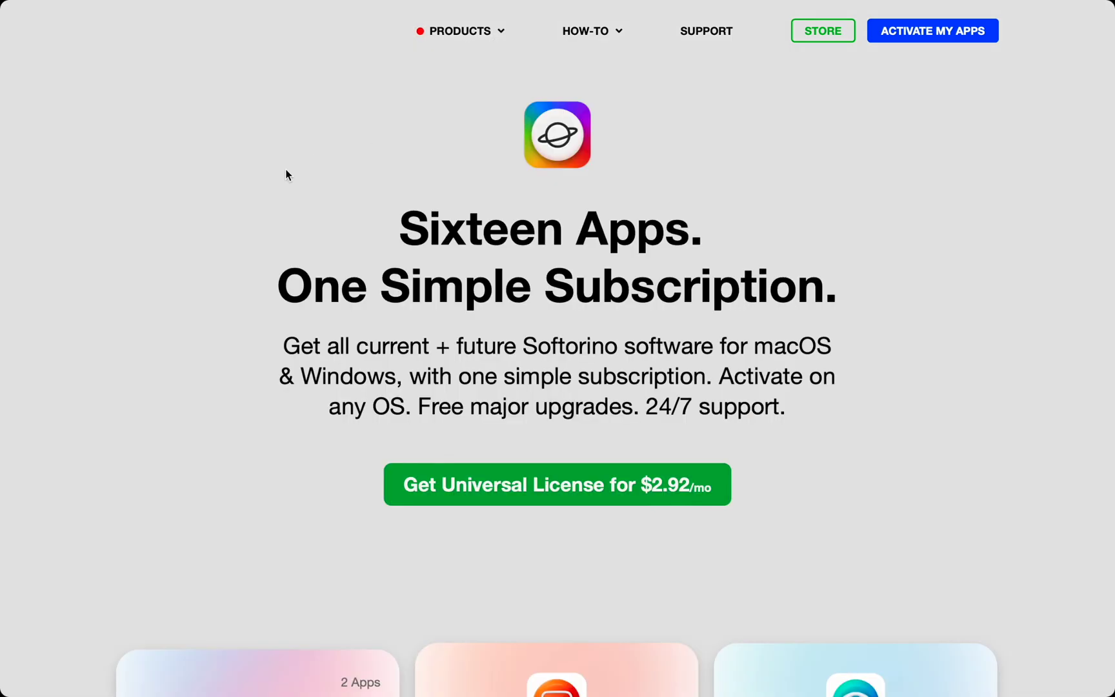
Scroll through the Universal License page's app cards, including WALTR PRO and Folder Colorizer.
scroll("down", 3)
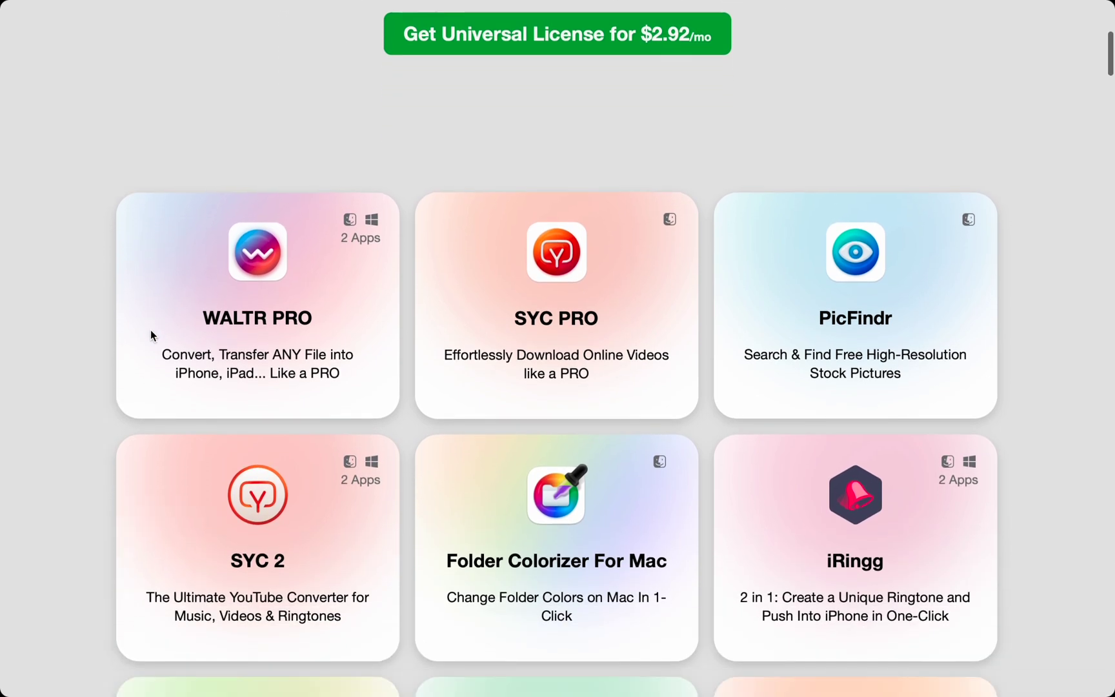
scroll("down", 3)
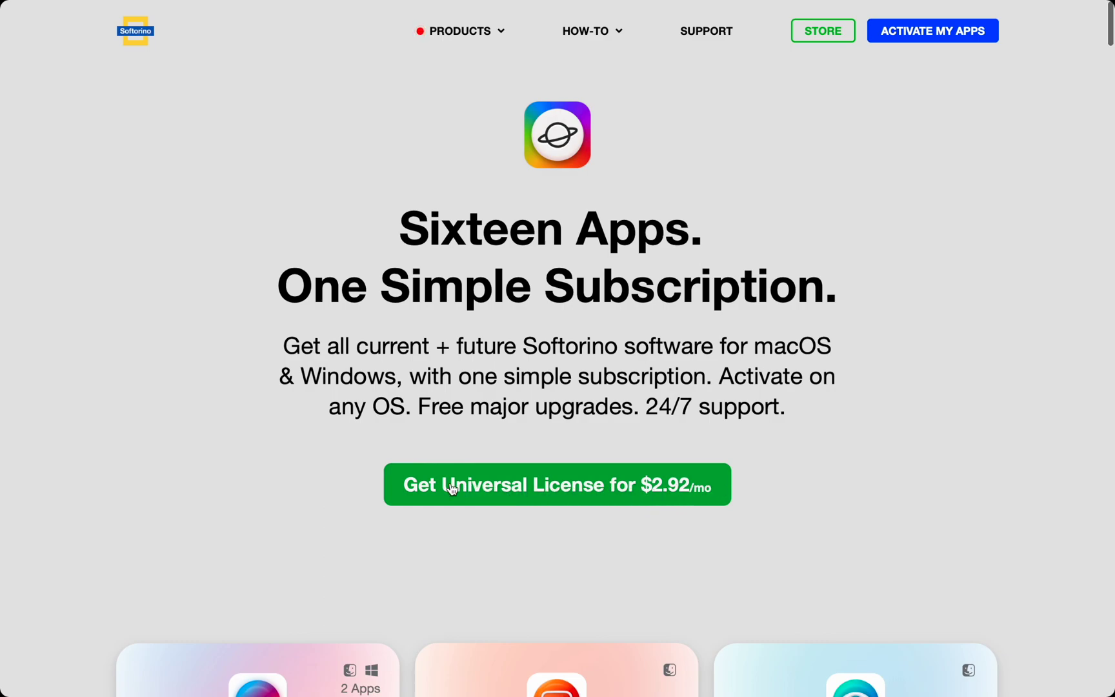
scroll("down", 3)
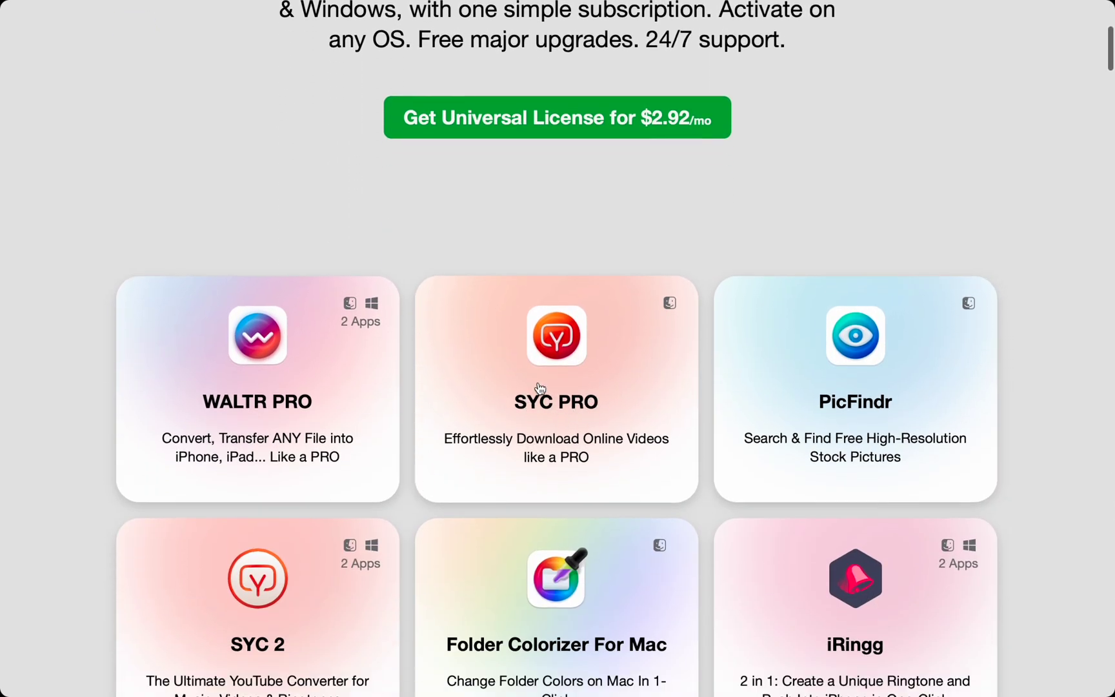
scroll("down", 3)
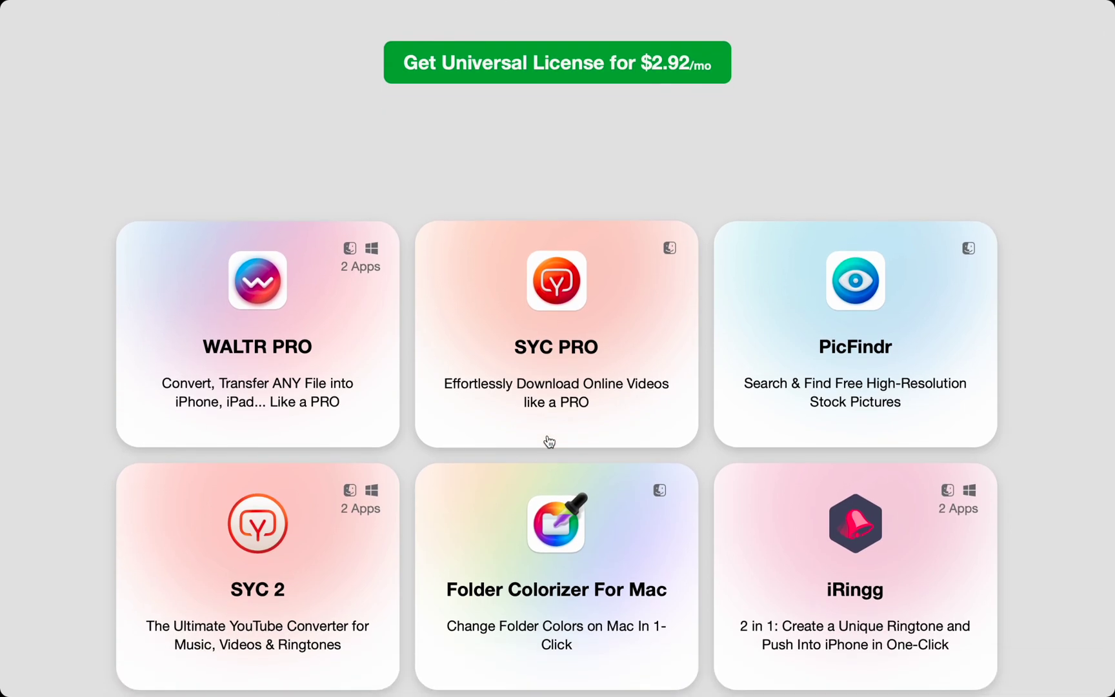
mouse_move(304, 367)
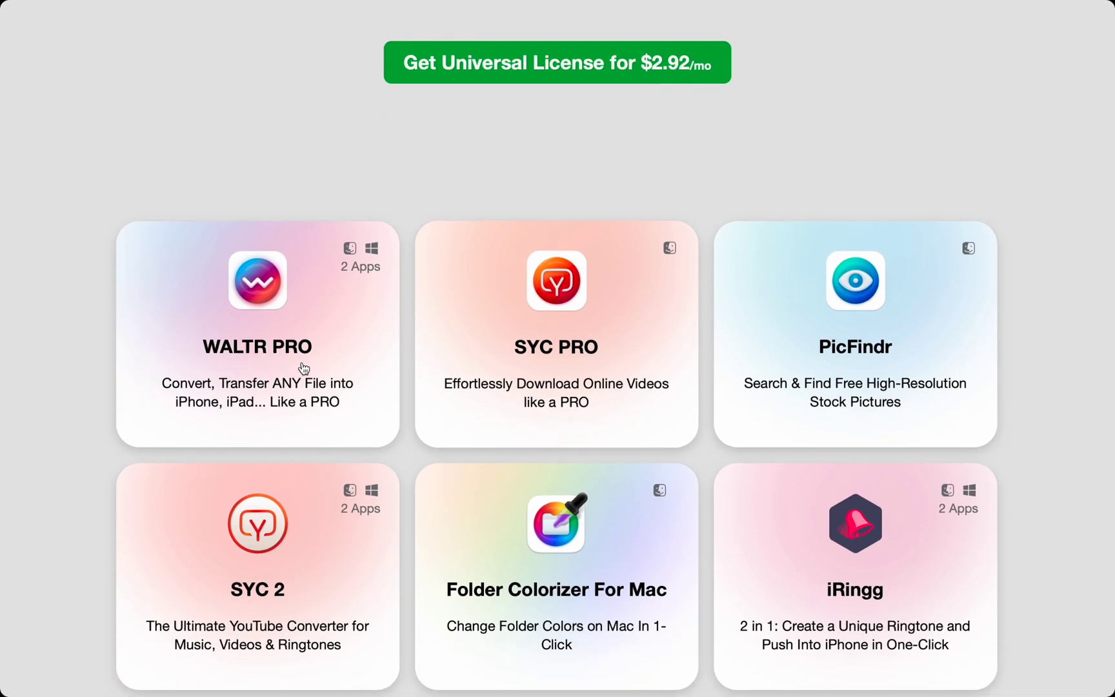
mouse_move(332, 430)
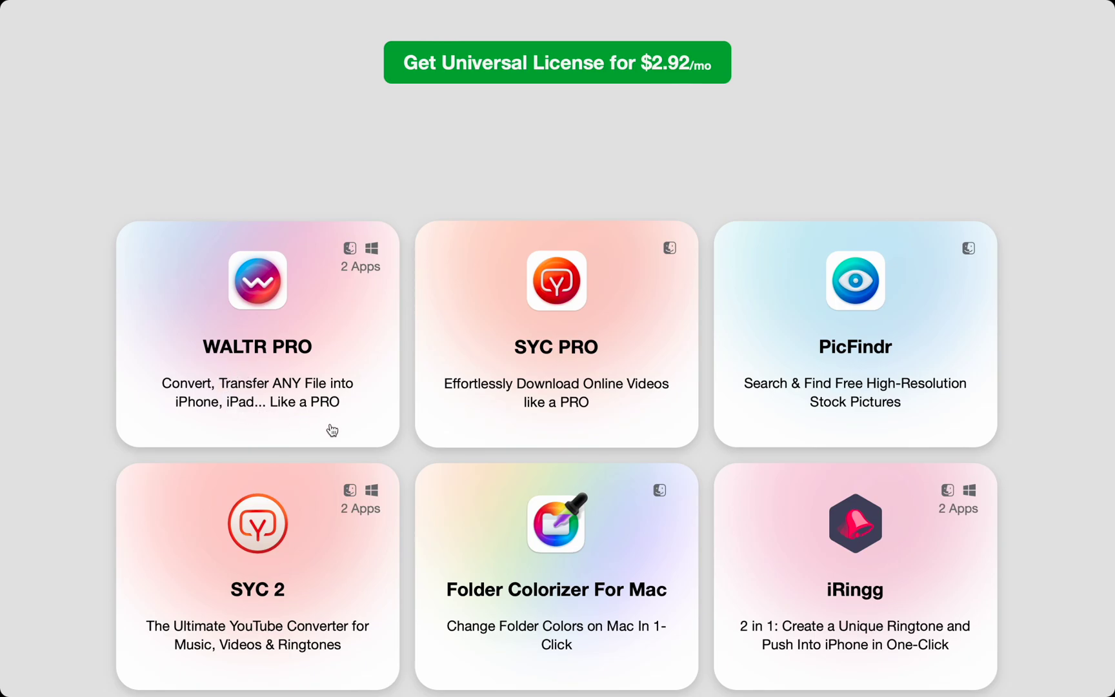
mouse_move(409, 473)
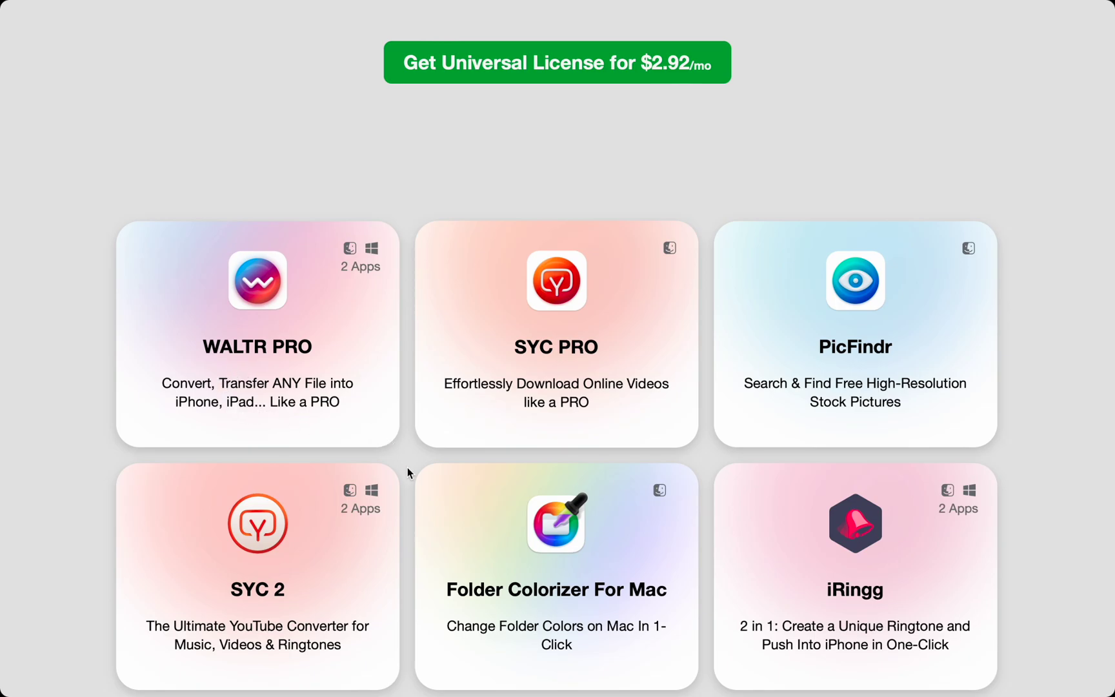